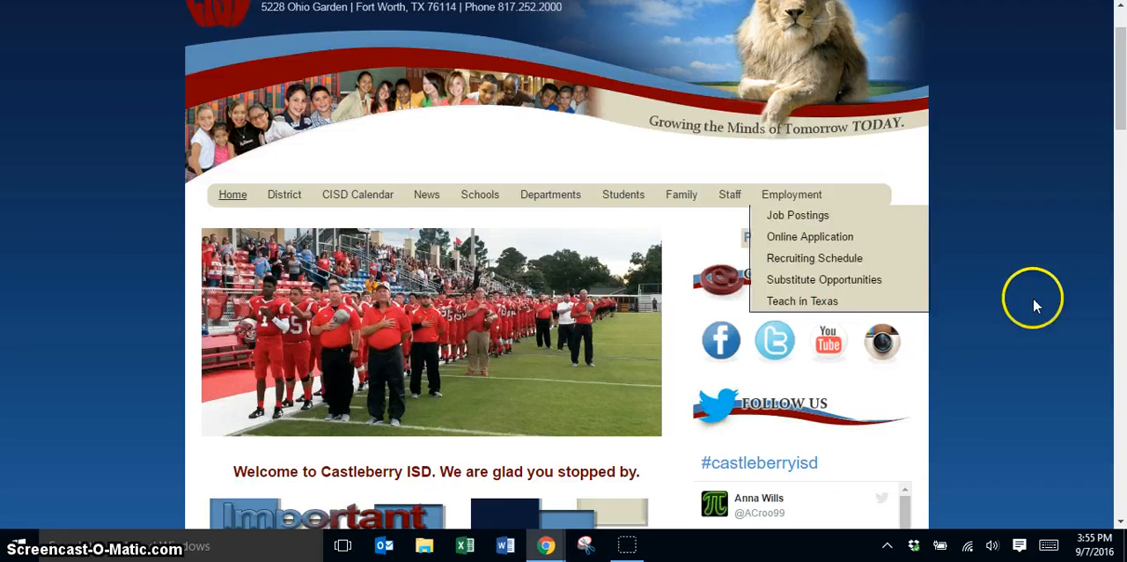
# Step: Reach the Canvas sign-in page from the district site's Students menu
pyautogui.scroll(-3)
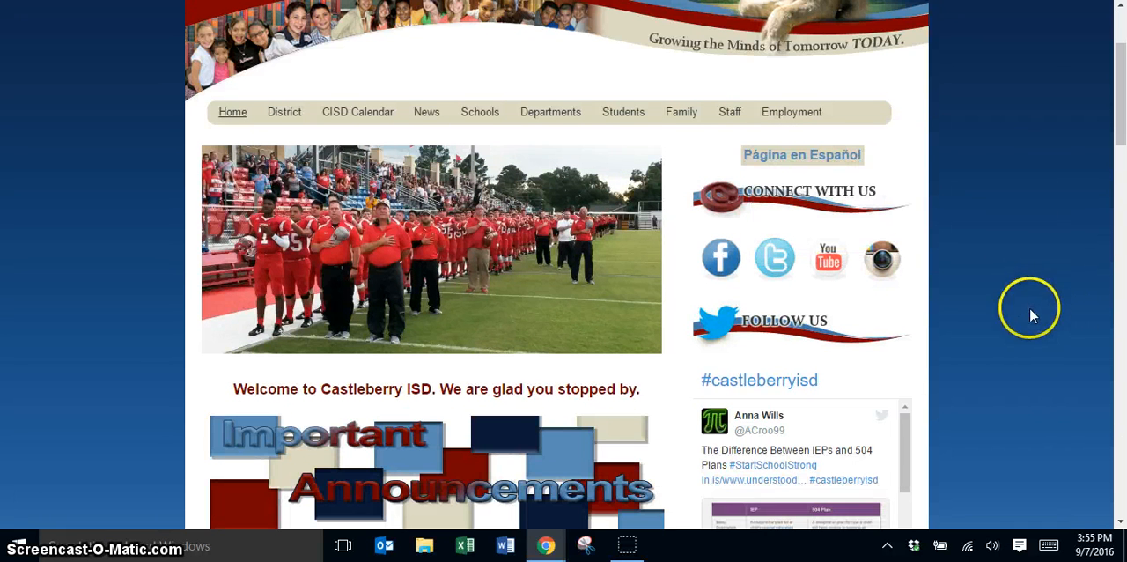
pyautogui.click(624, 113)
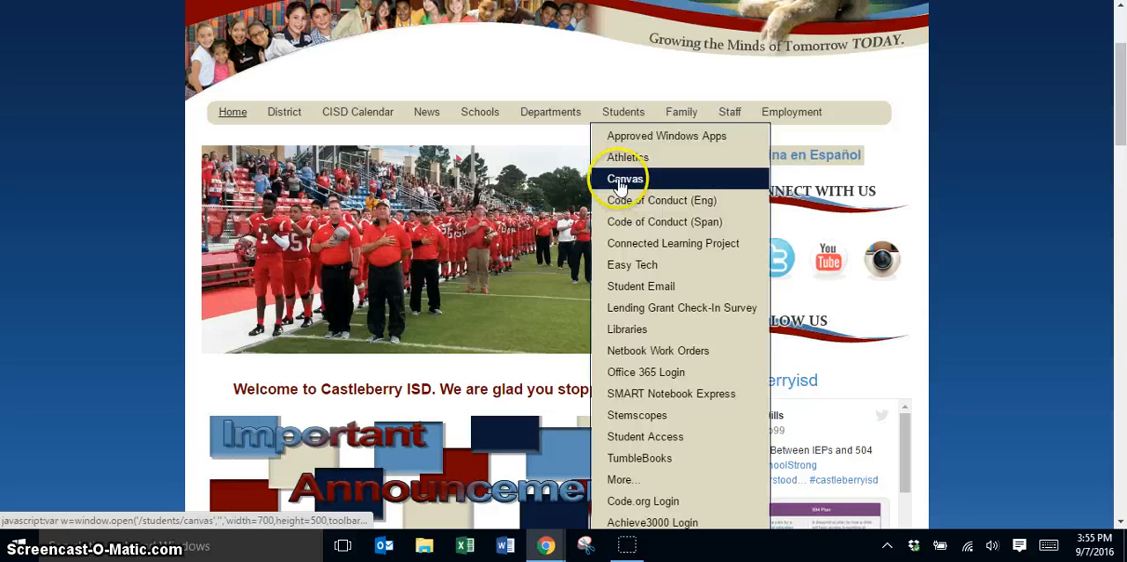
pyautogui.click(623, 178)
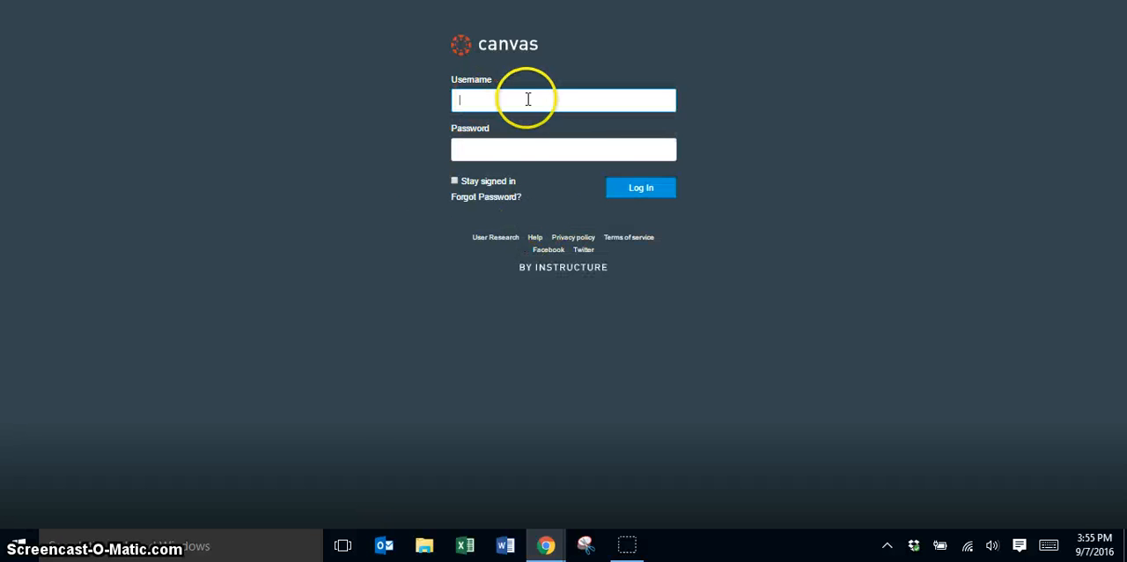
pyautogui.moveTo(349, 274)
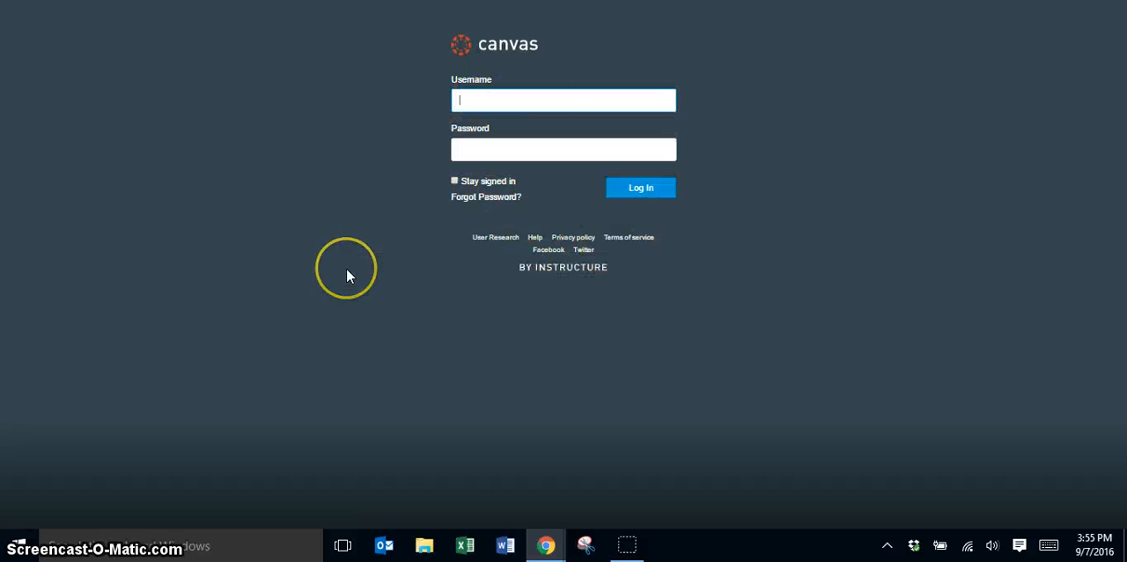
pyautogui.write('martinezdylan')
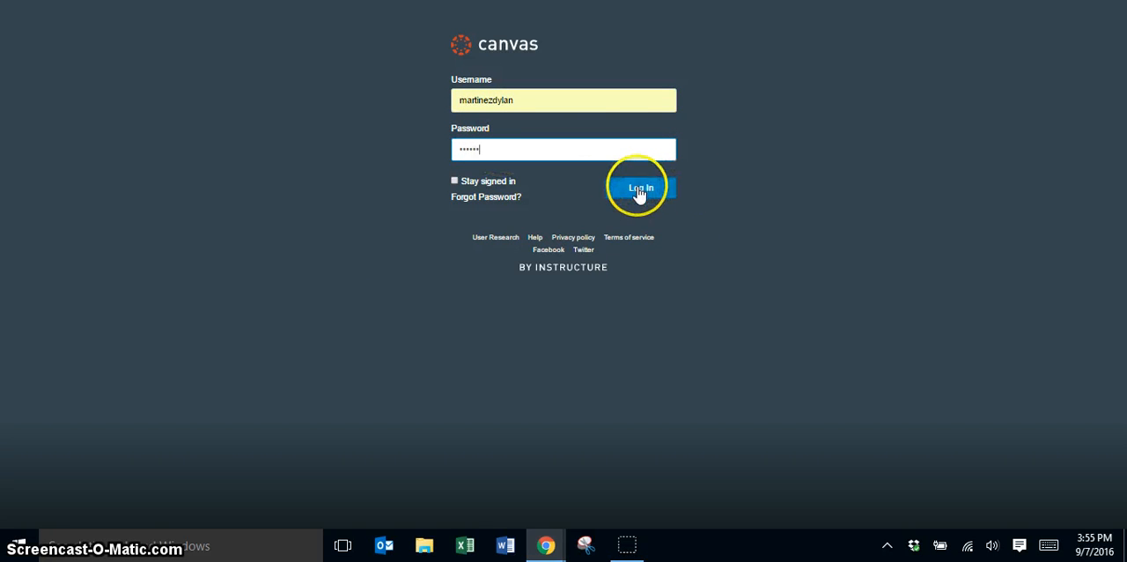
pyautogui.click(641, 187)
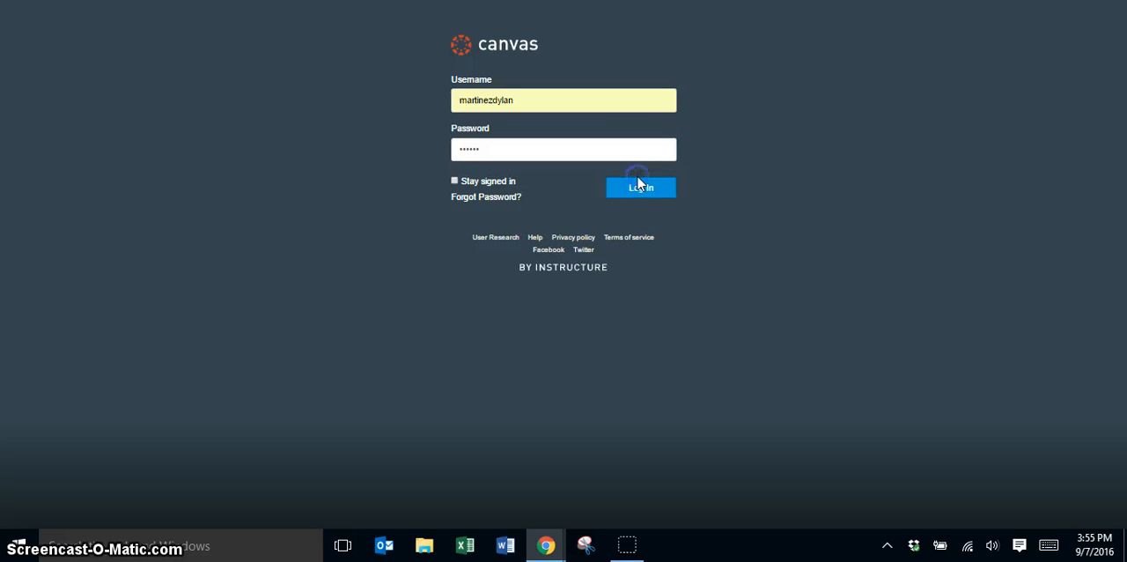
pyautogui.click(641, 187)
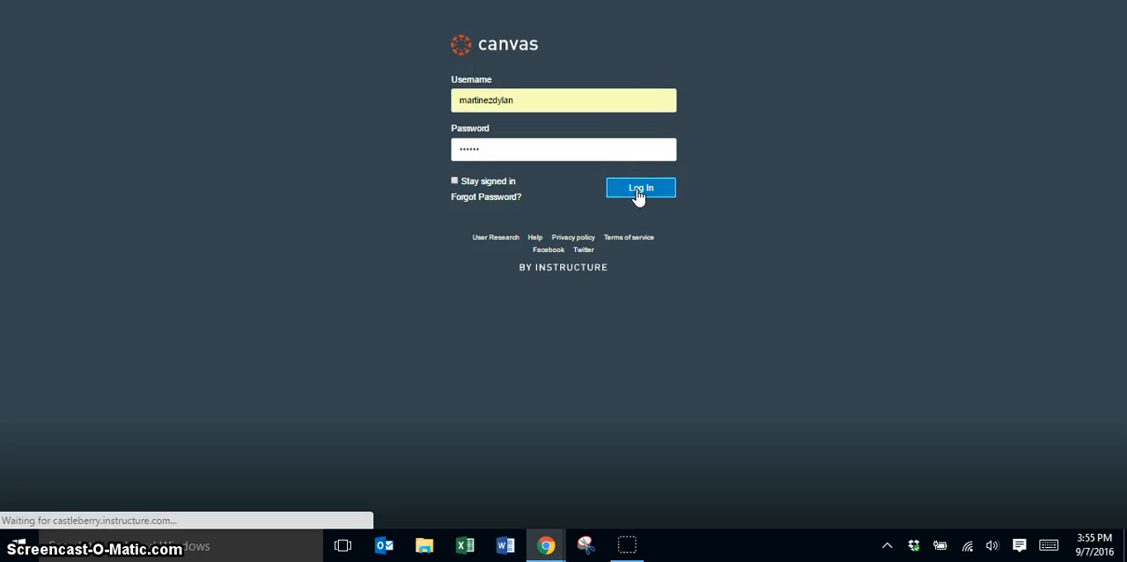
pyautogui.click(642, 187)
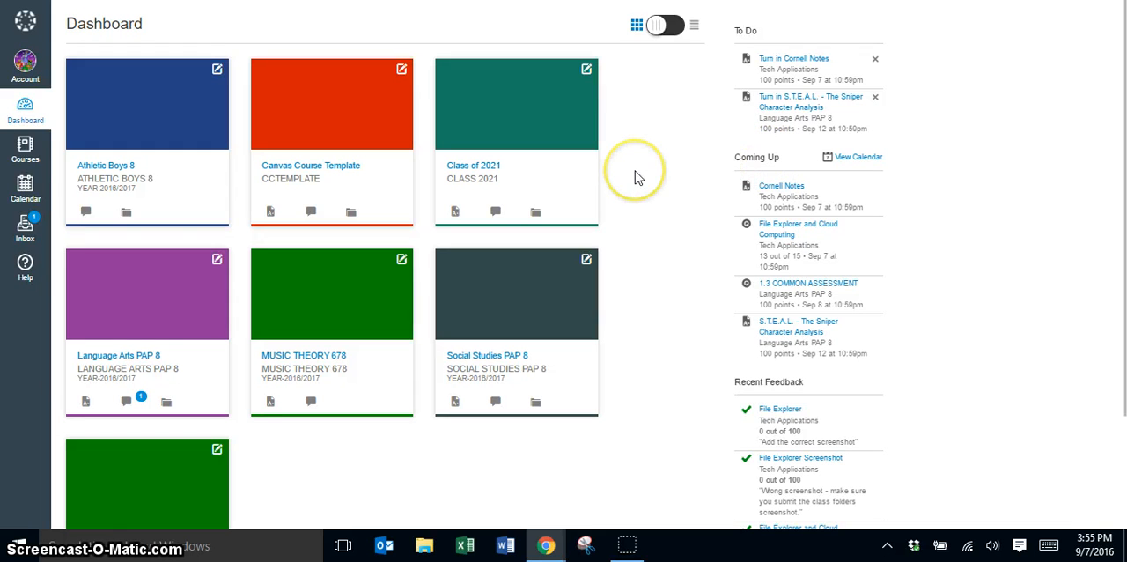
pyautogui.moveTo(158, 465)
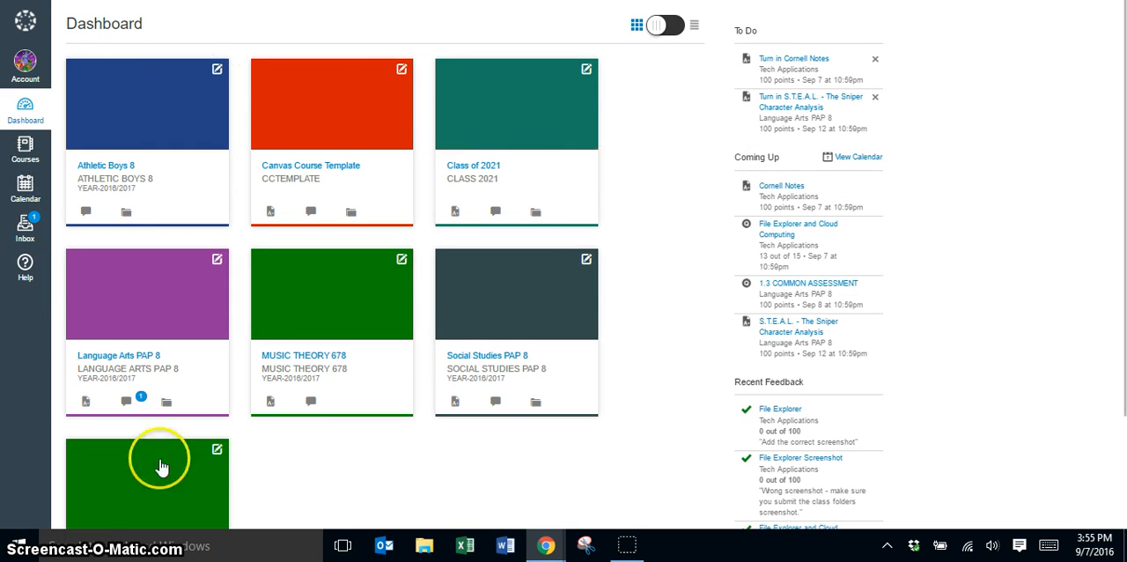
pyautogui.scroll(-3)
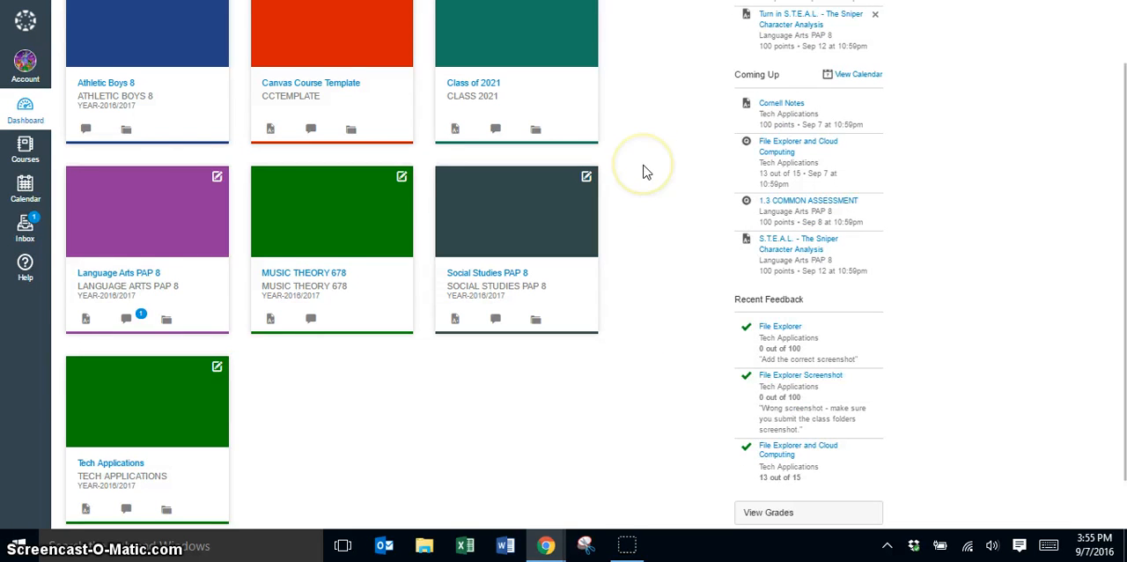
pyautogui.moveTo(159, 130)
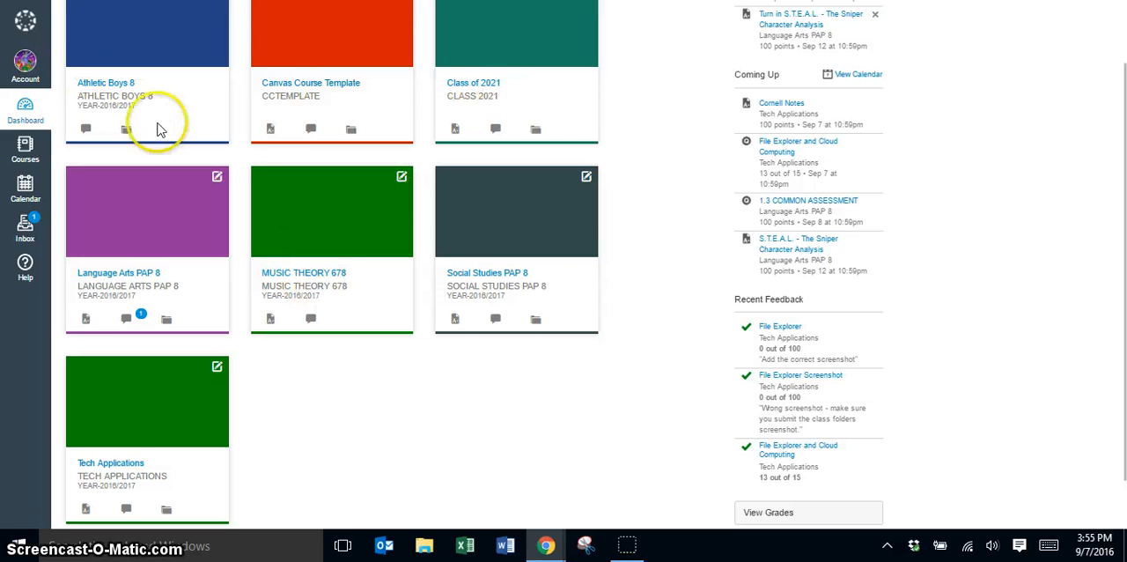
pyautogui.moveTo(308, 414)
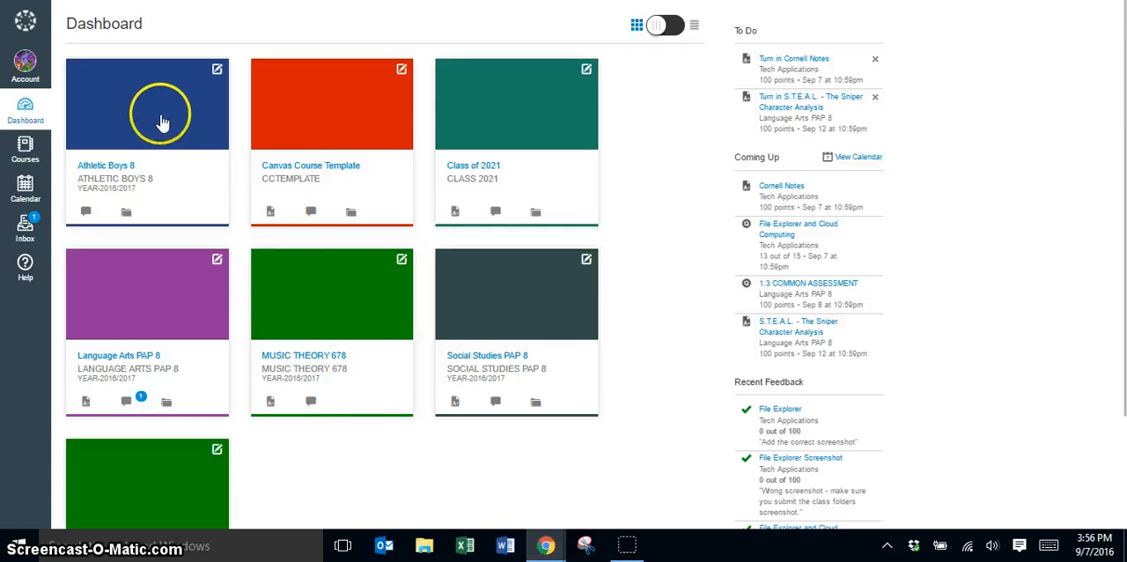
pyautogui.moveTo(173, 439)
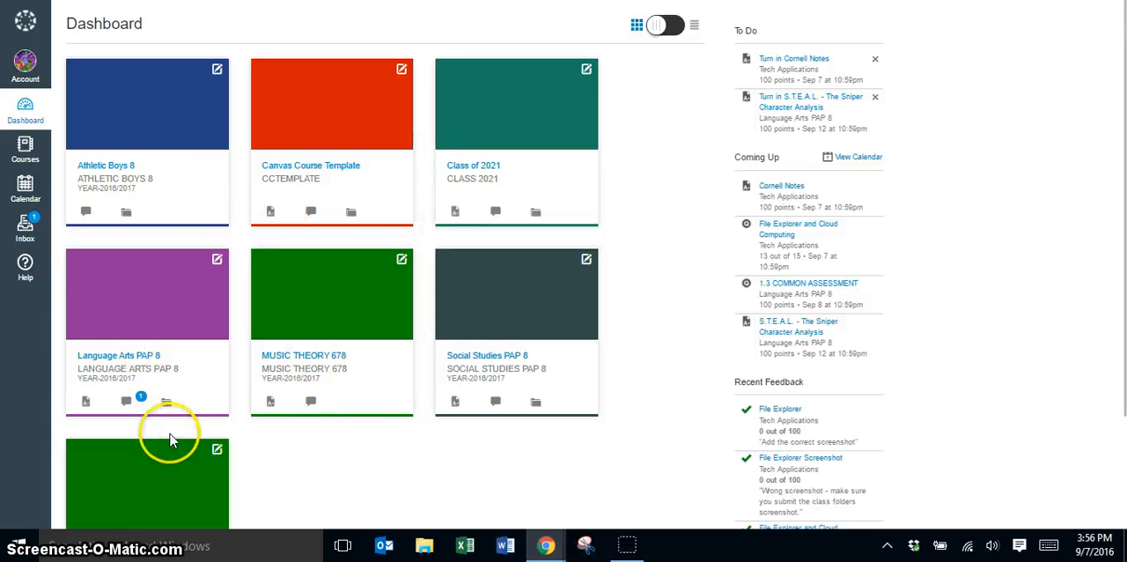
pyautogui.moveTo(98, 115)
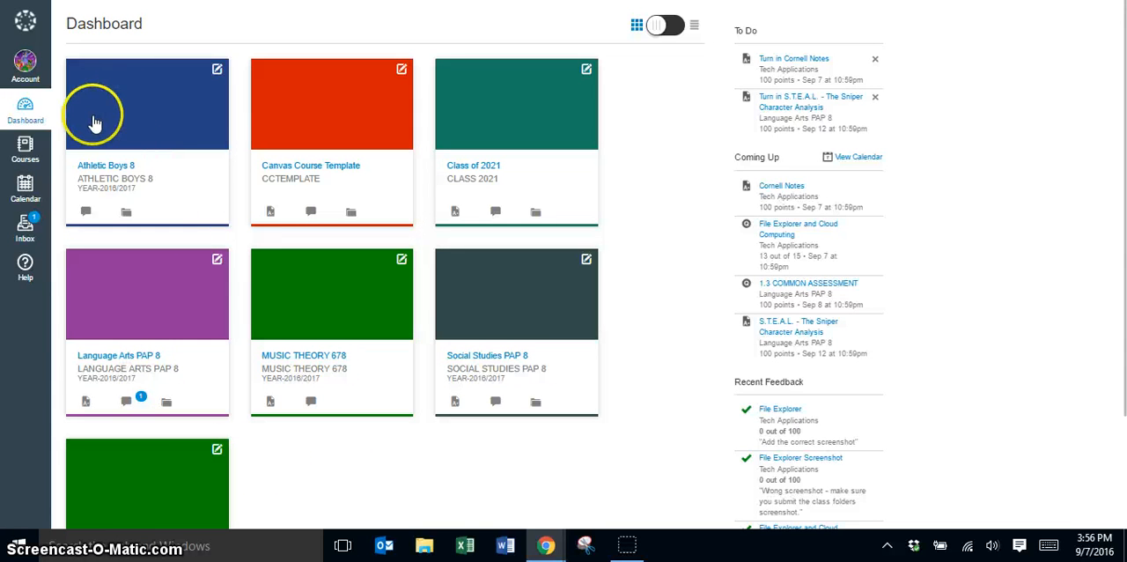
pyautogui.moveTo(114, 141)
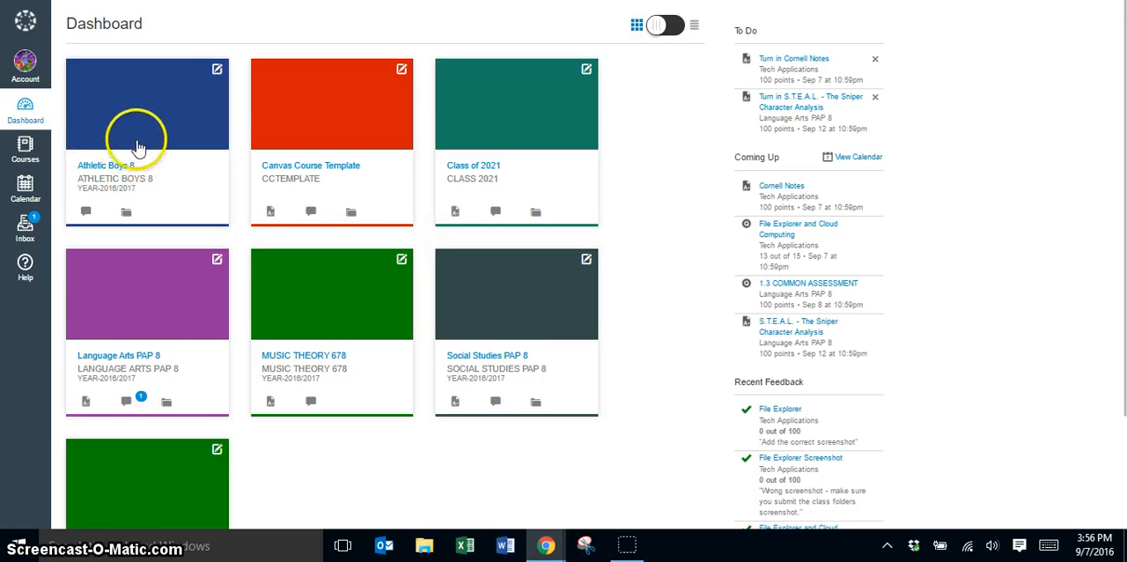
pyautogui.moveTo(97, 427)
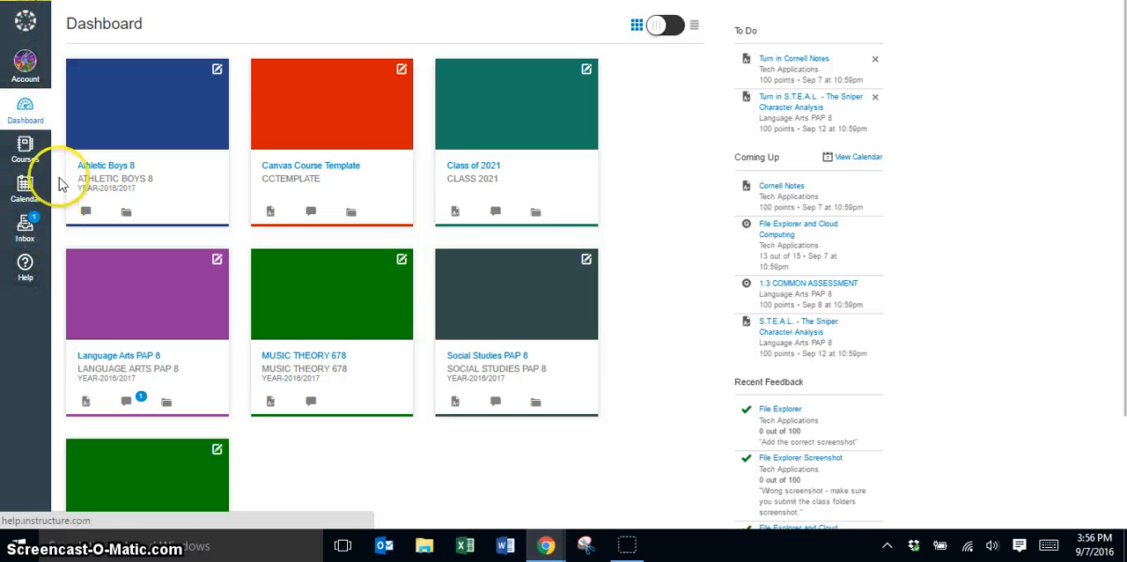
pyautogui.moveTo(24, 150)
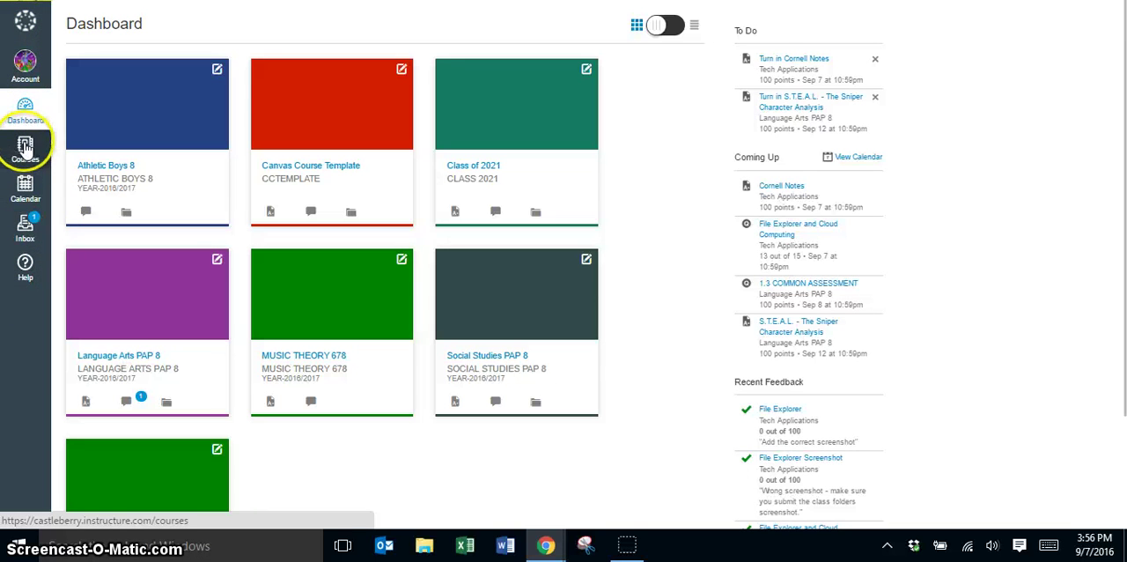
# Step: Show the All Courses page listing every enrollment and past enrollments
pyautogui.click(24, 141)
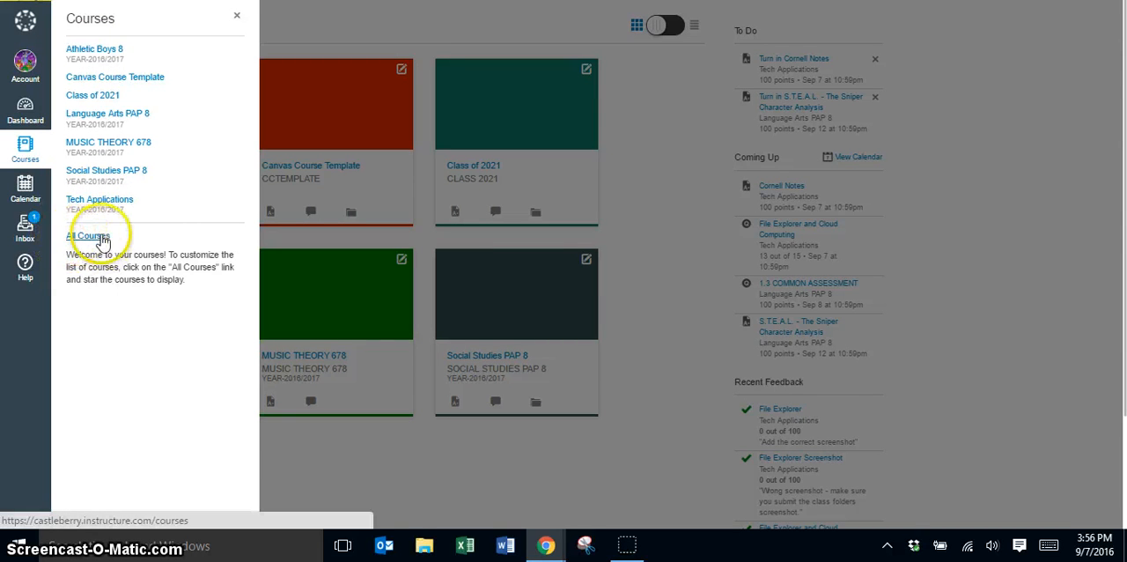
pyautogui.moveTo(95, 246)
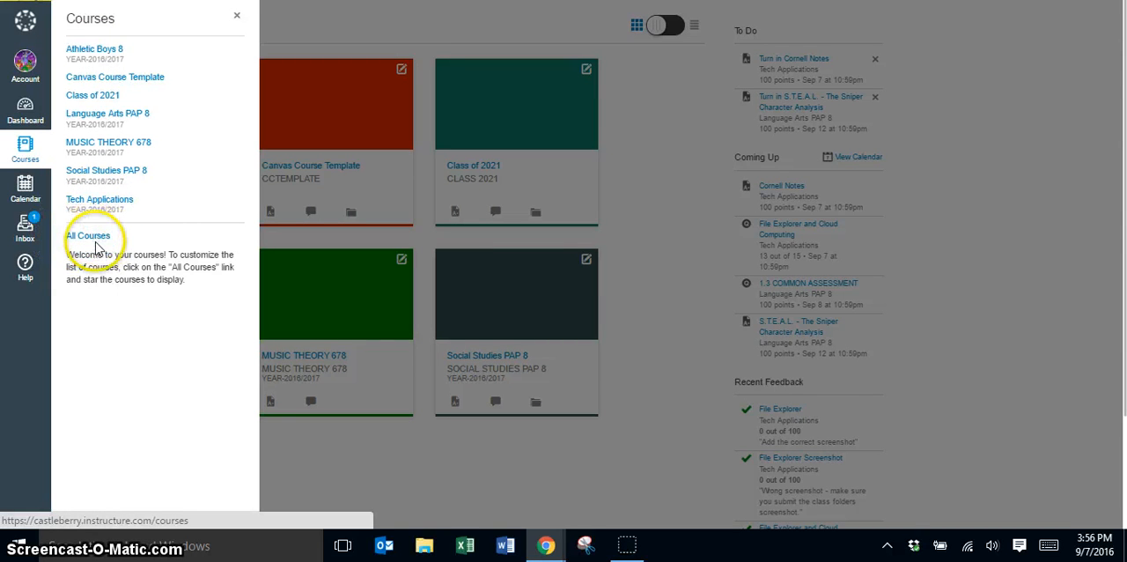
pyautogui.click(88, 236)
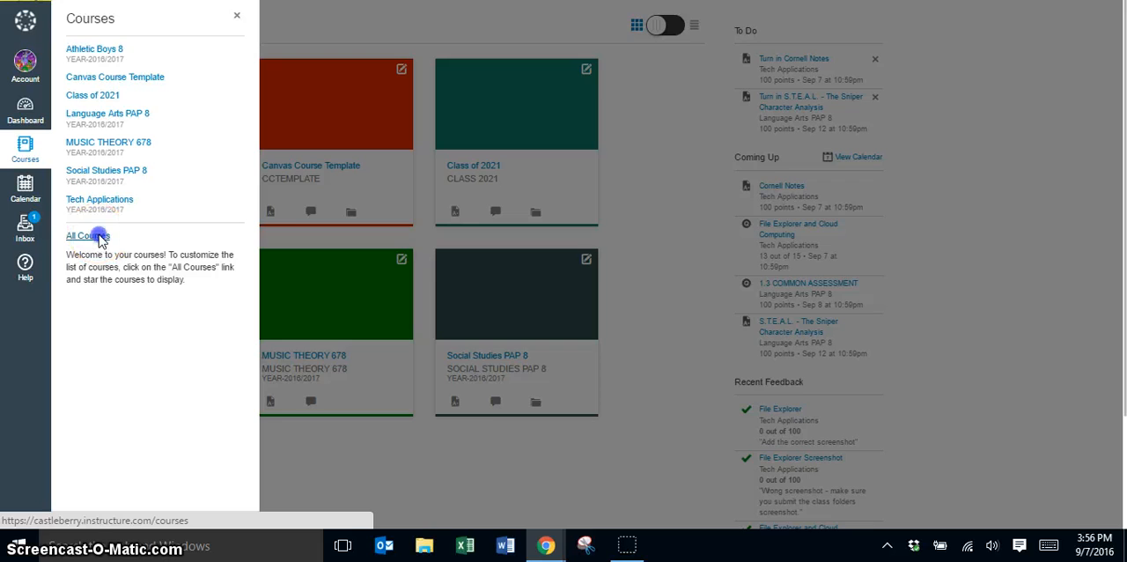
pyautogui.click(87, 236)
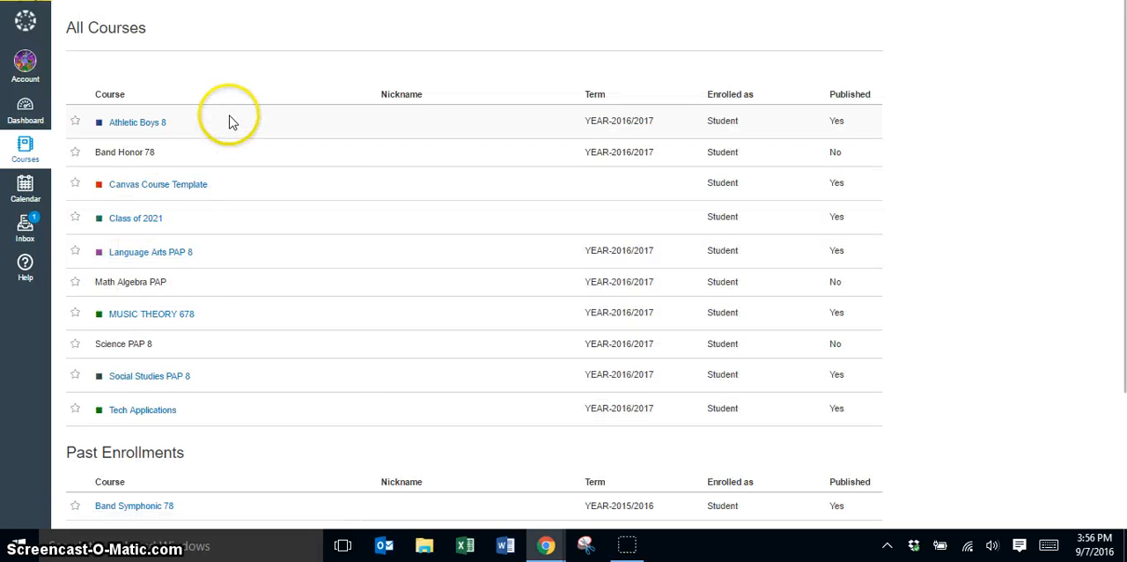
pyautogui.scroll(-3)
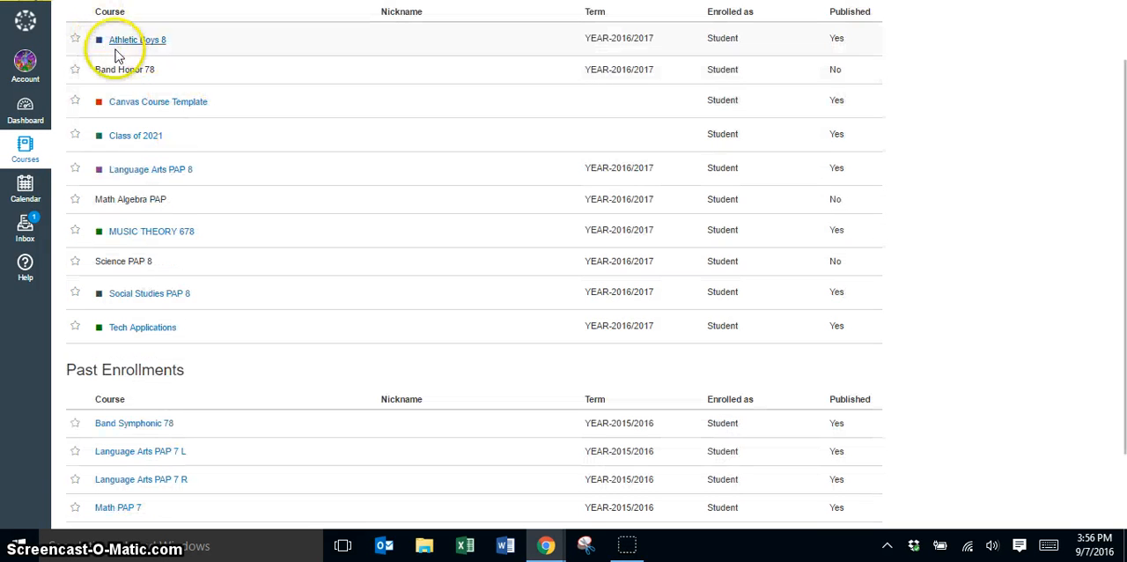
pyautogui.moveTo(127, 282)
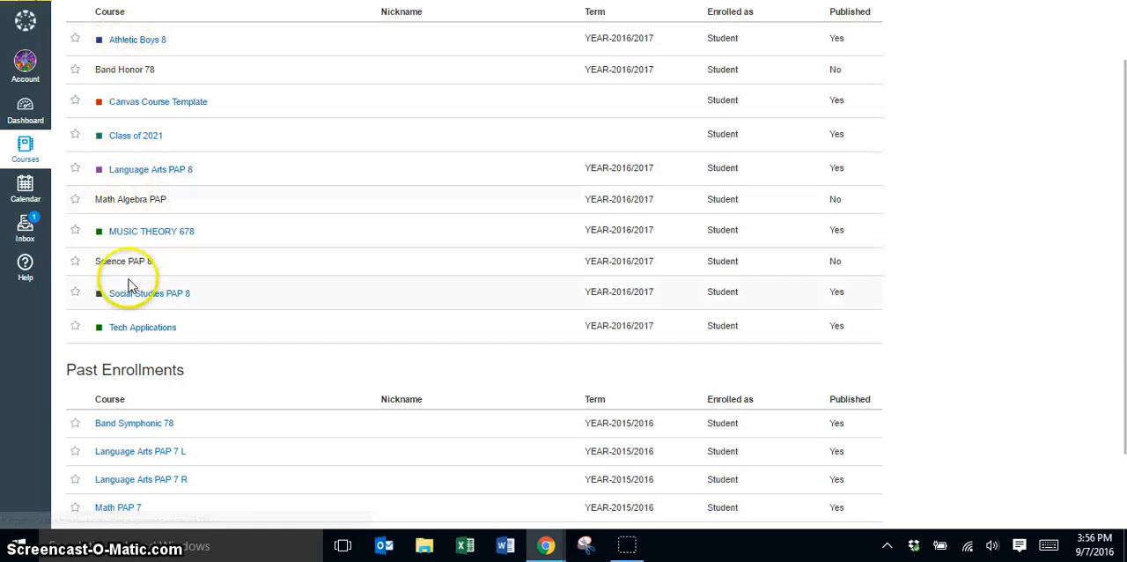
pyautogui.moveTo(148, 231)
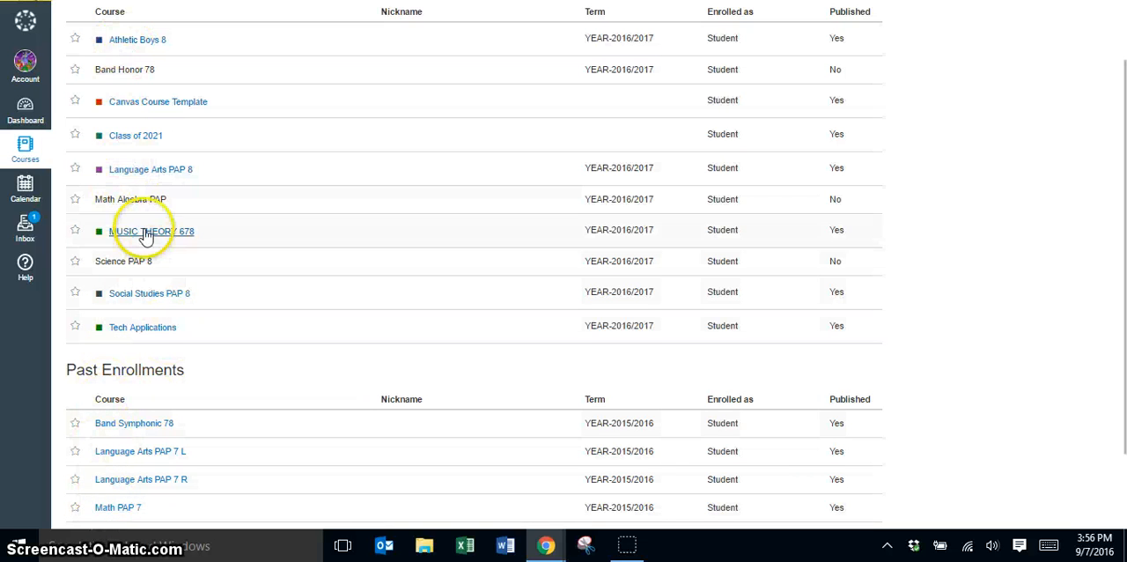
pyautogui.scroll(3)
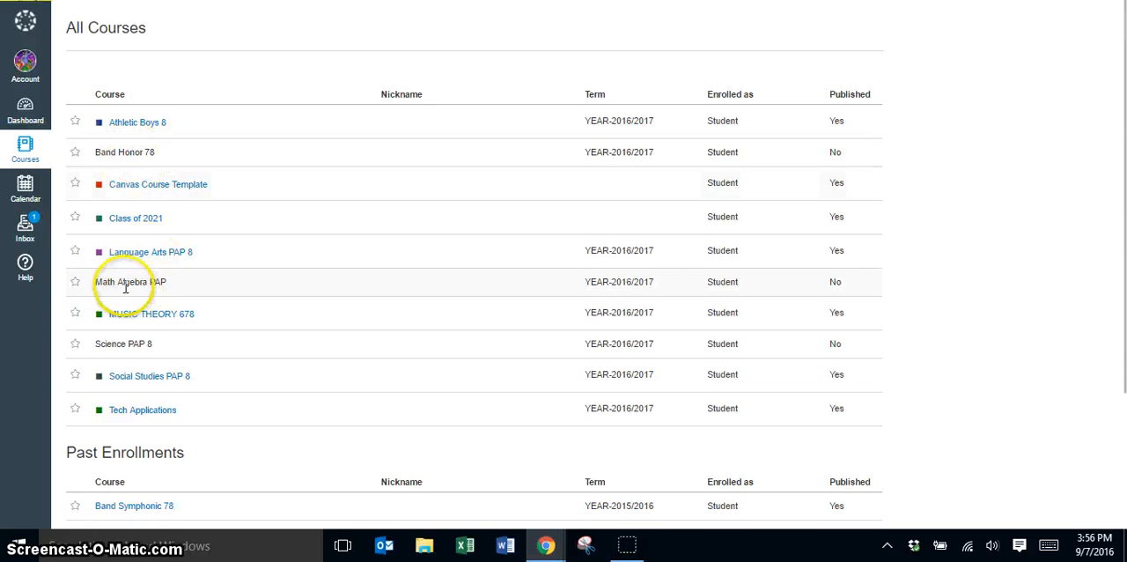
pyautogui.moveTo(141, 129)
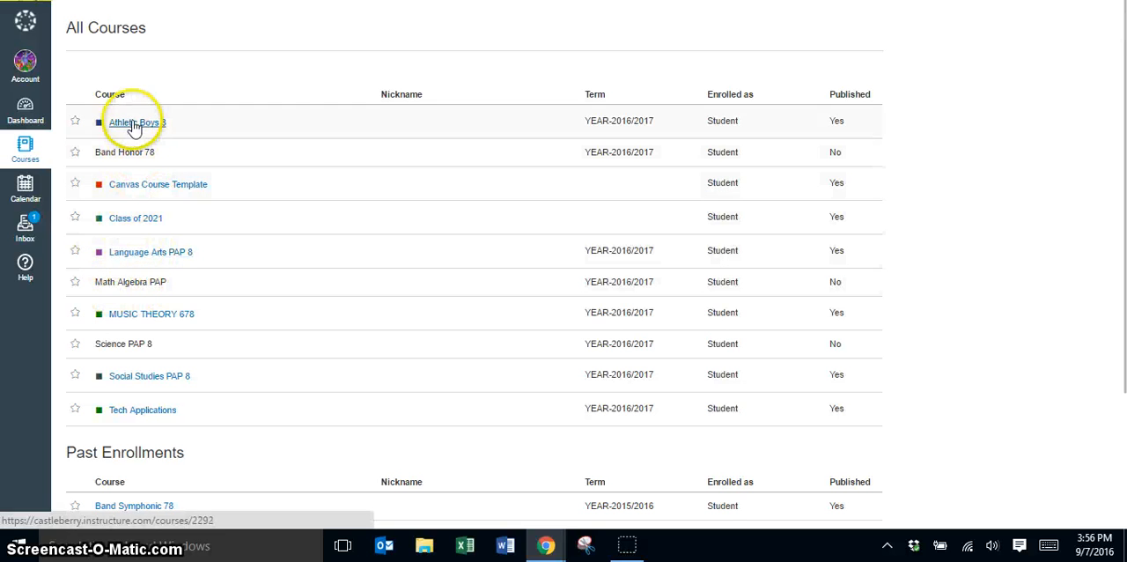
pyautogui.moveTo(120, 358)
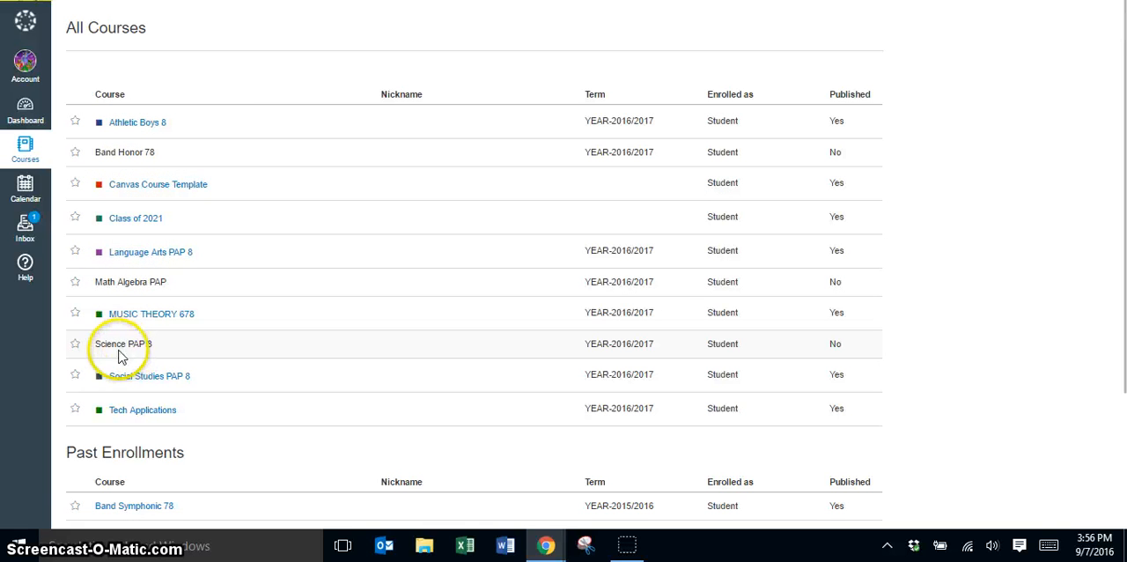
pyautogui.moveTo(149, 343)
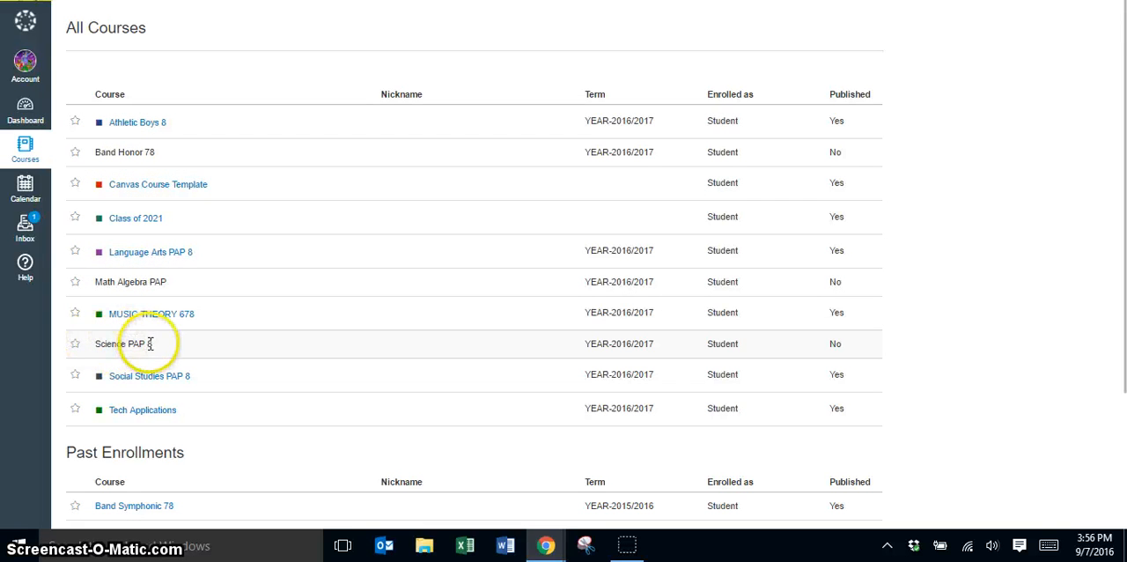
pyautogui.moveTo(131, 151)
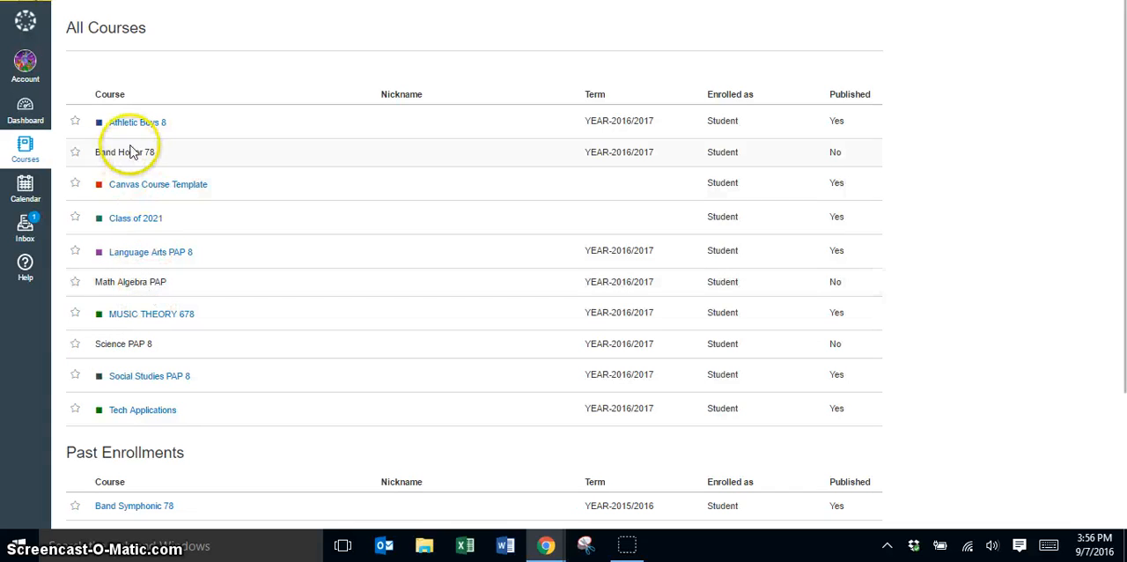
pyautogui.moveTo(156, 166)
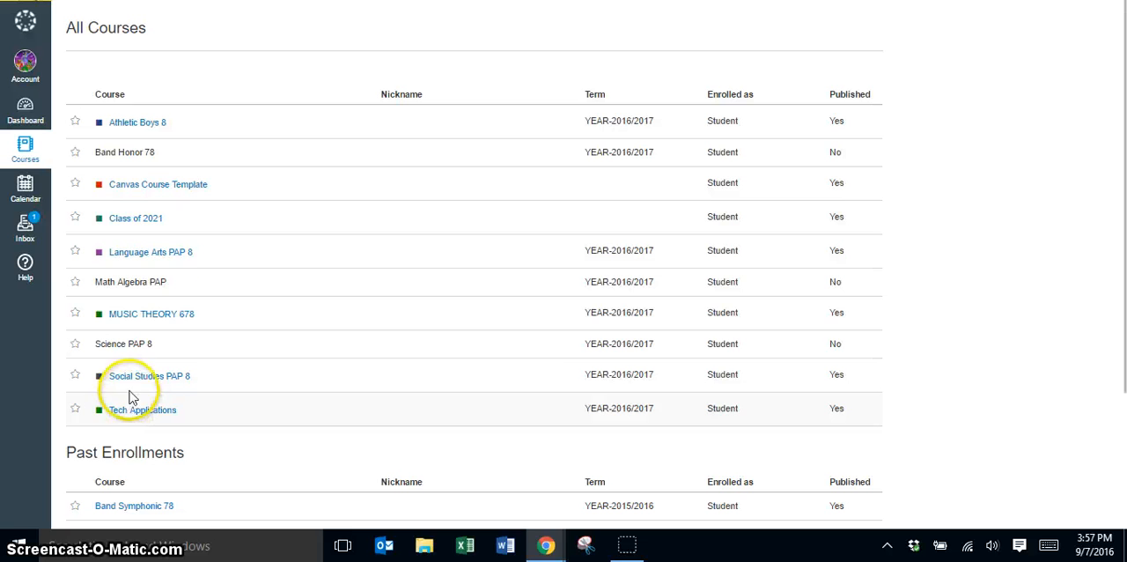
pyautogui.moveTo(85, 130)
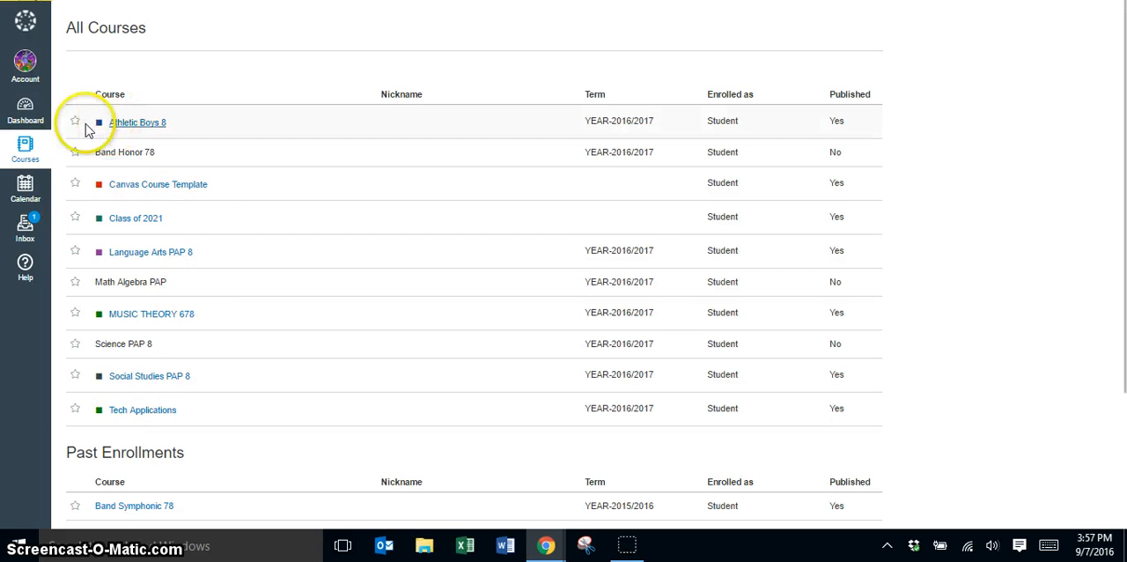
pyautogui.moveTo(109, 211)
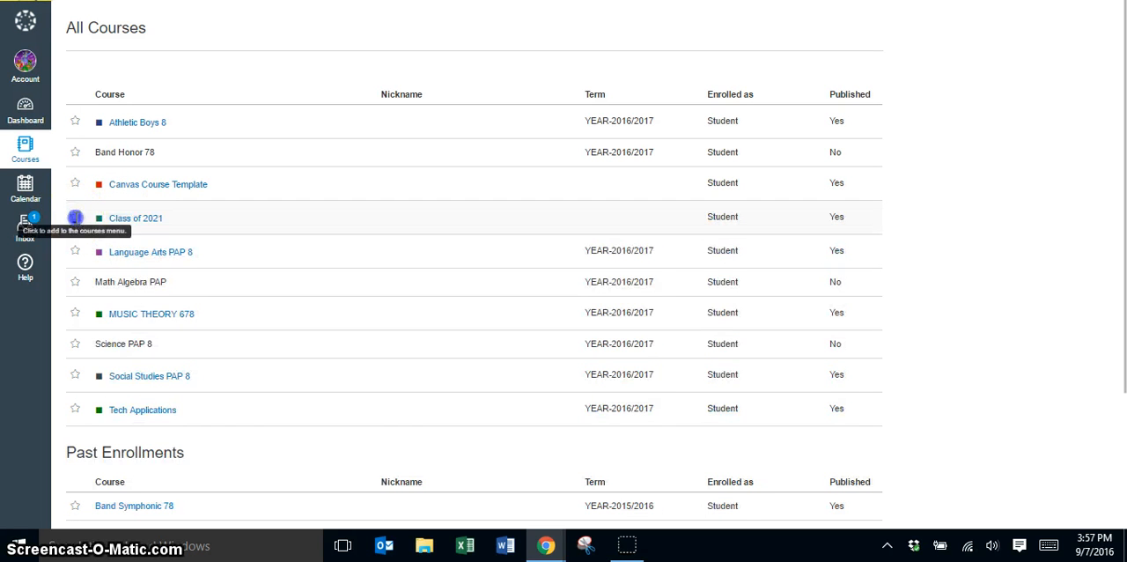
# Step: Star Class of 2021, Social Studies PAP 8 and Tech Applications, then view the favorited cards on the Dashboard
pyautogui.click(74, 217)
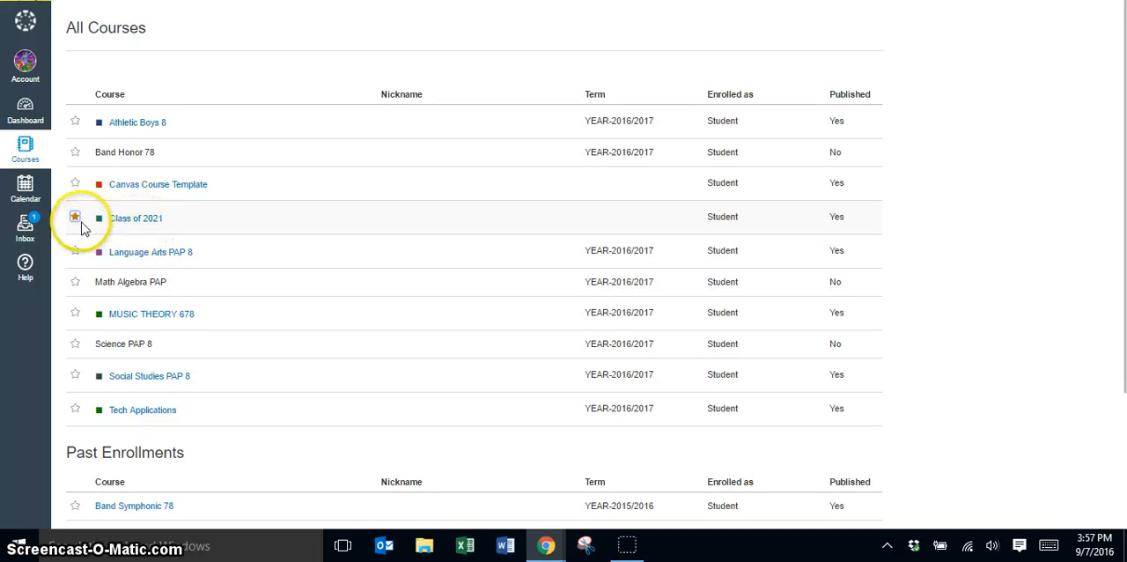
pyautogui.moveTo(97, 257)
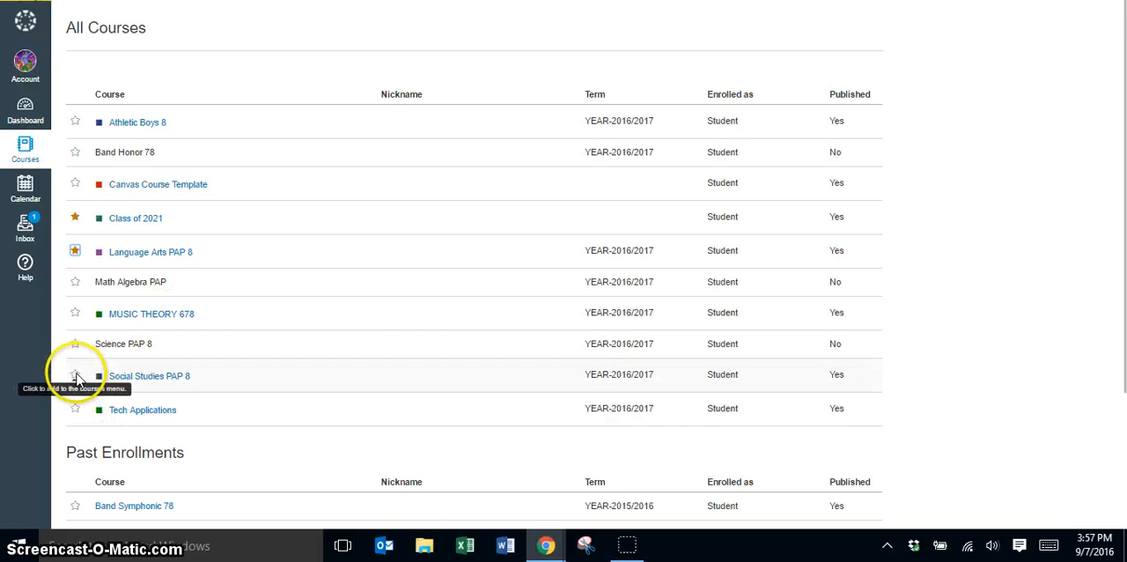
pyautogui.click(74, 377)
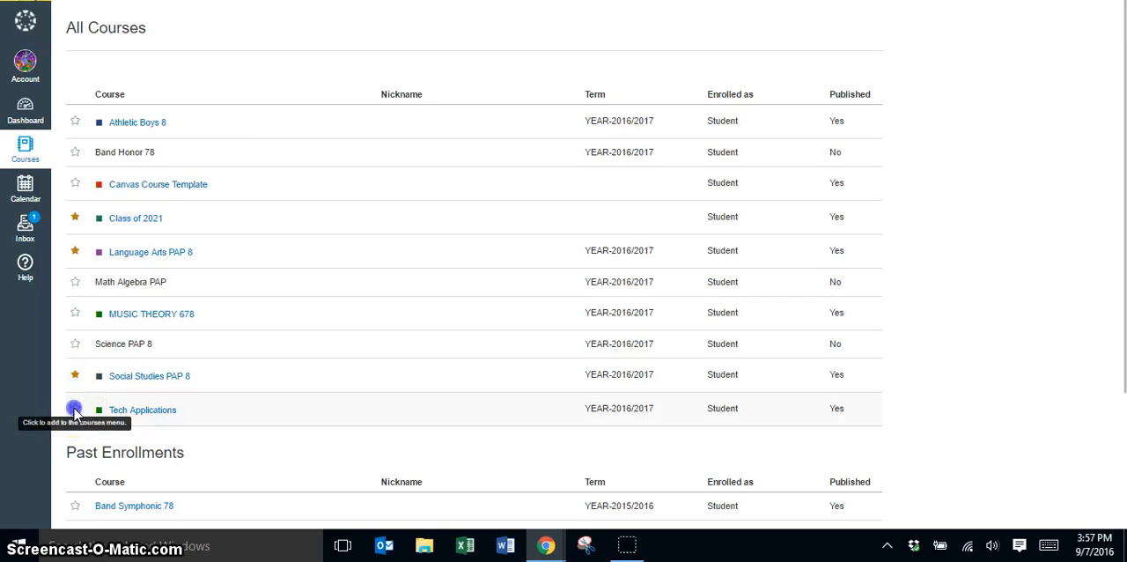
pyautogui.click(74, 409)
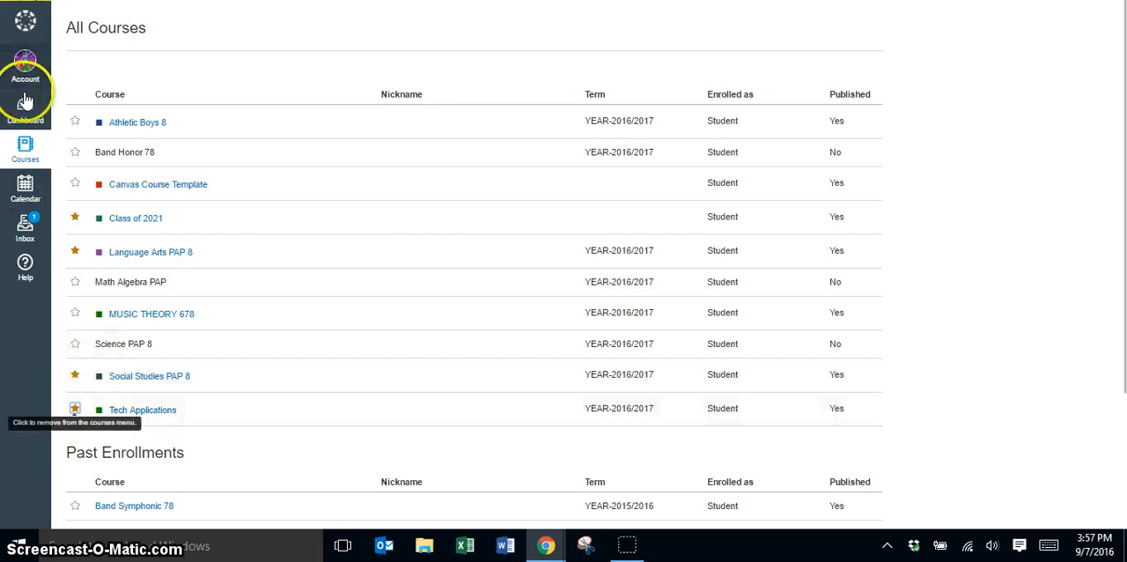
pyautogui.click(28, 102)
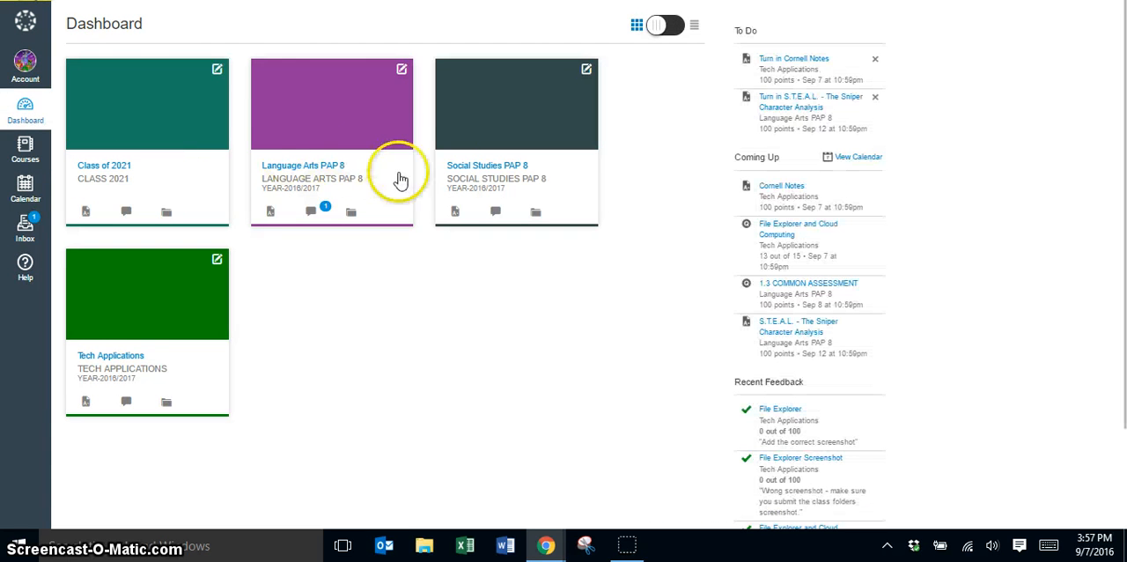
pyautogui.moveTo(109, 356)
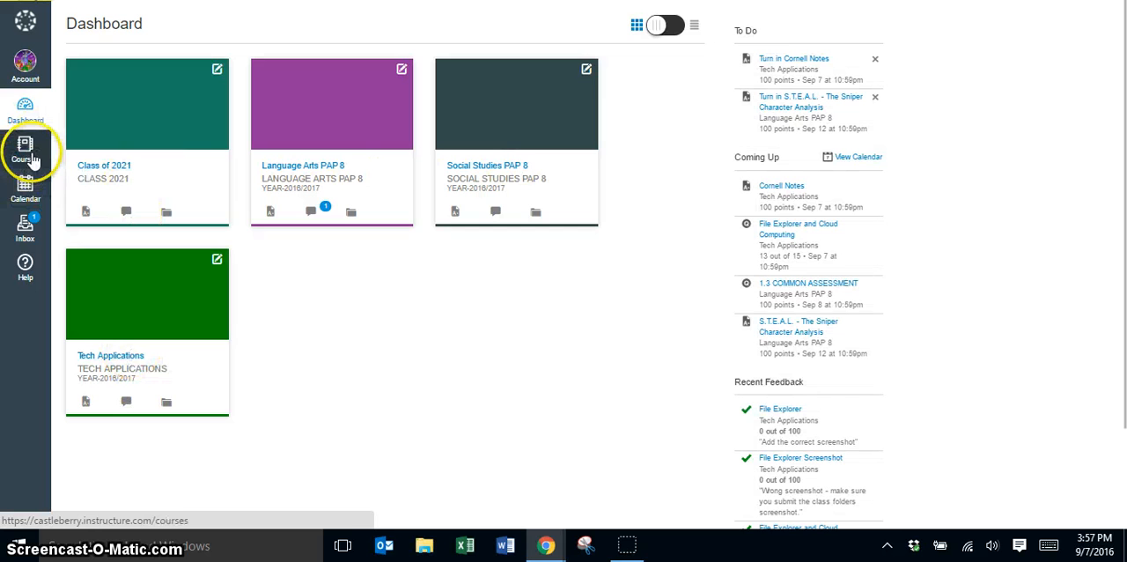
# Step: Return to All Courses, unstar Class of 2021 and the other favorites, and head to the Dashboard
pyautogui.click(25, 145)
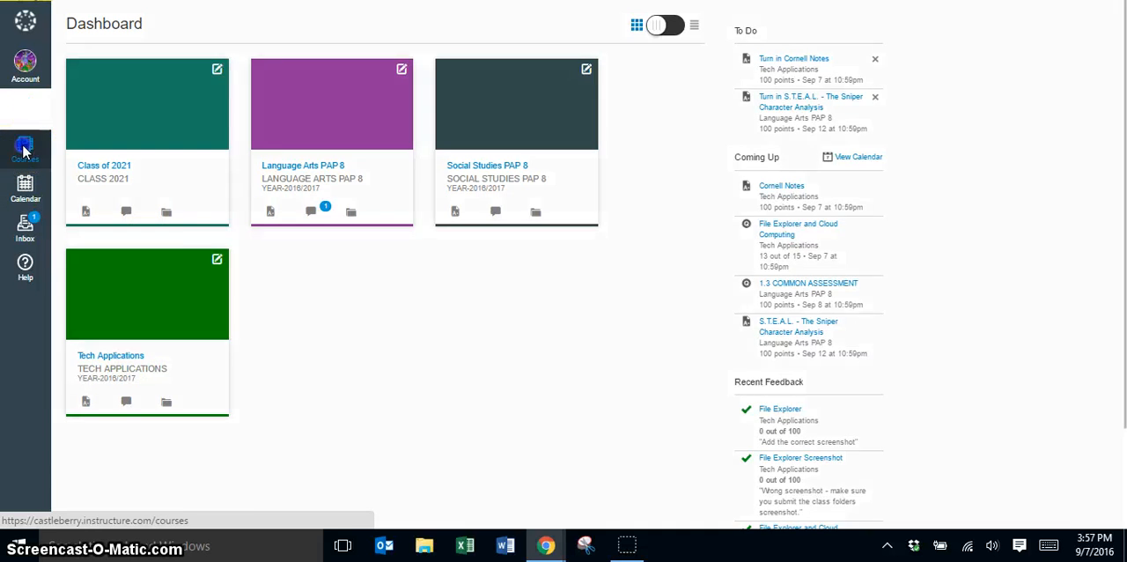
pyautogui.click(25, 148)
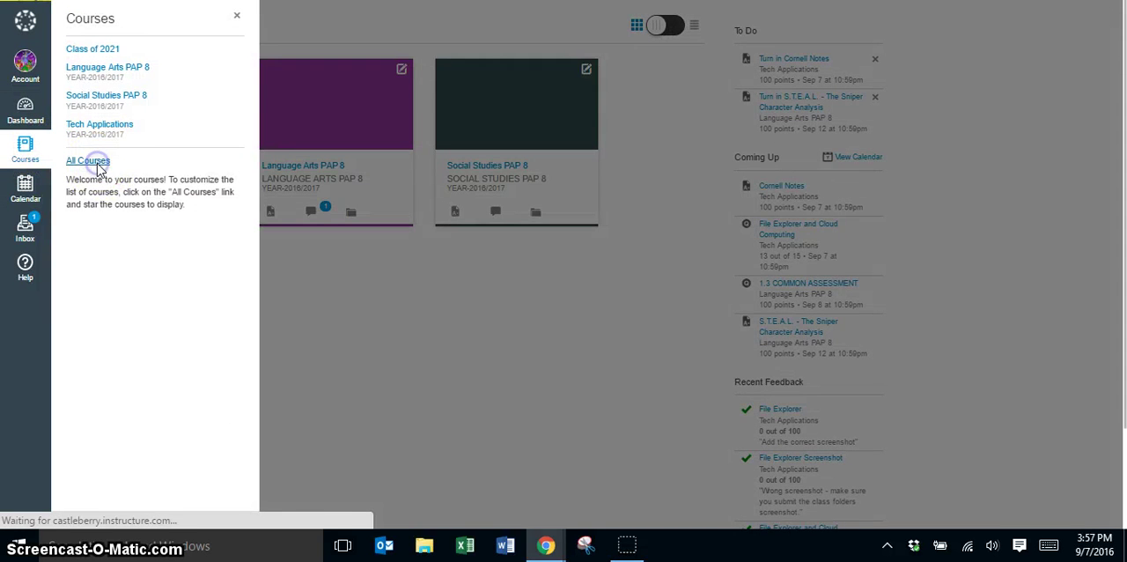
pyautogui.click(88, 160)
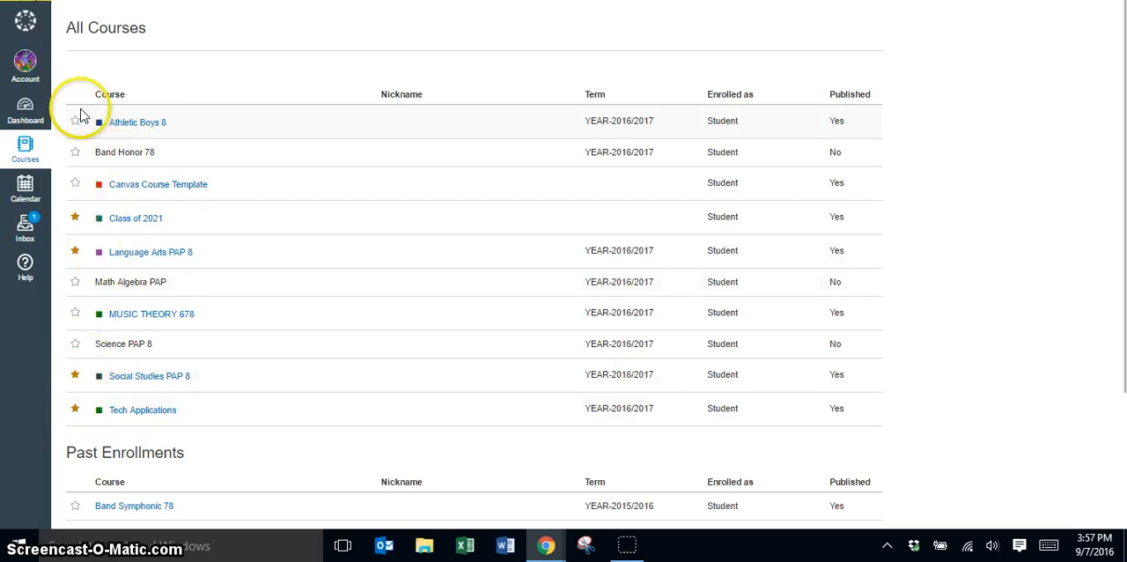
pyautogui.moveTo(120, 243)
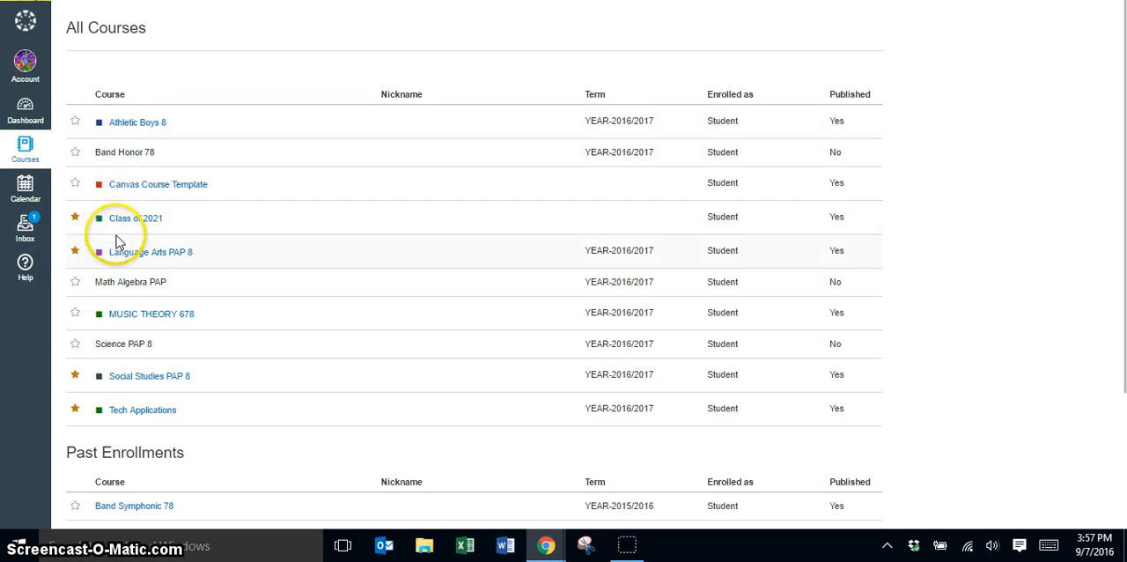
pyautogui.moveTo(81, 421)
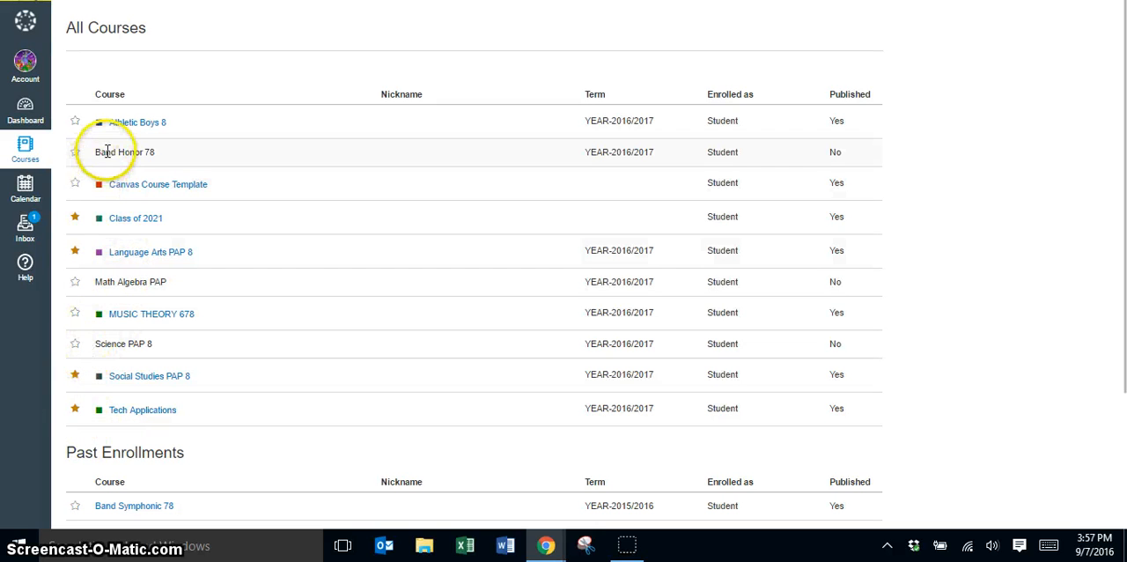
pyautogui.moveTo(97, 282)
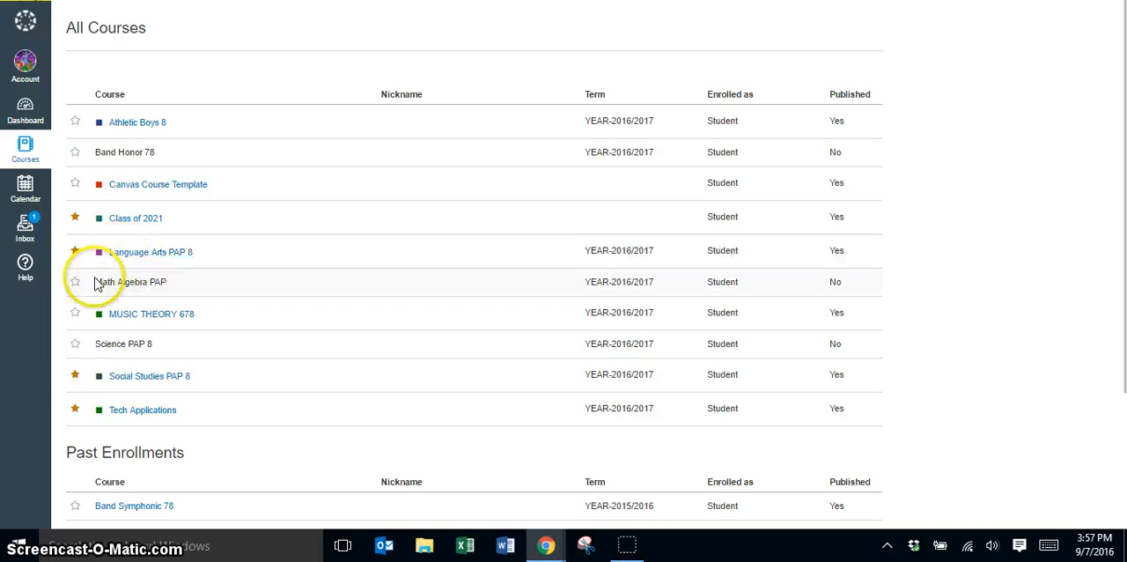
pyautogui.moveTo(131, 282)
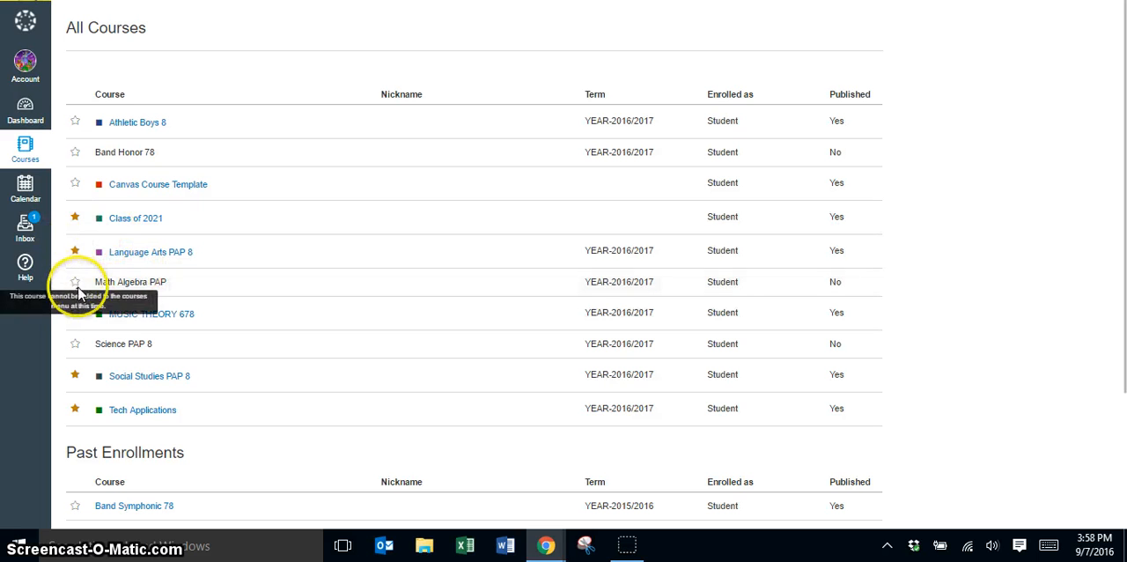
pyautogui.moveTo(74, 218)
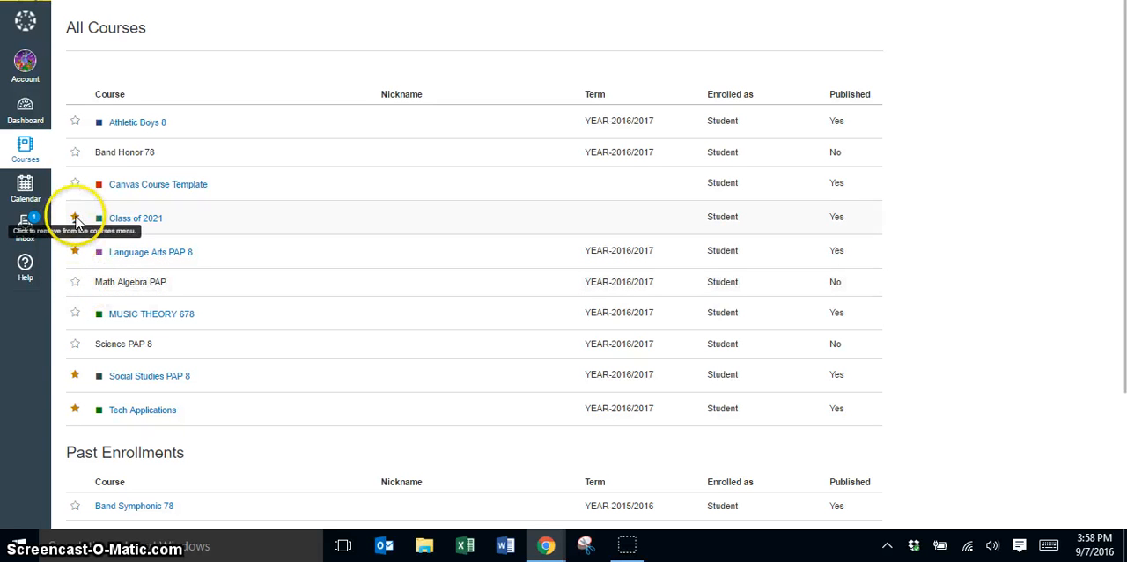
pyautogui.click(74, 219)
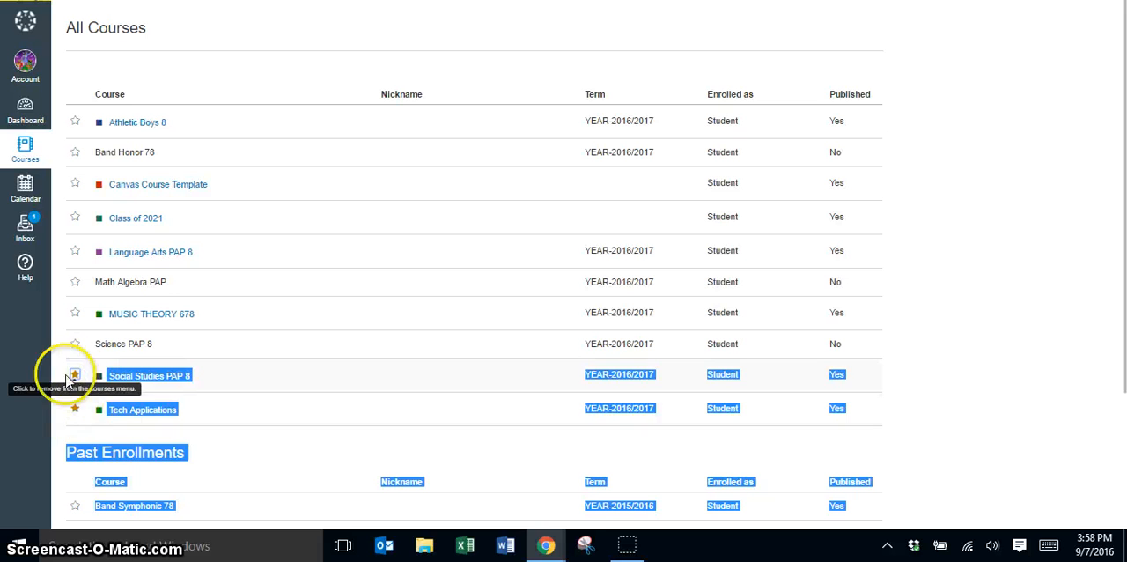
pyautogui.moveTo(74, 410)
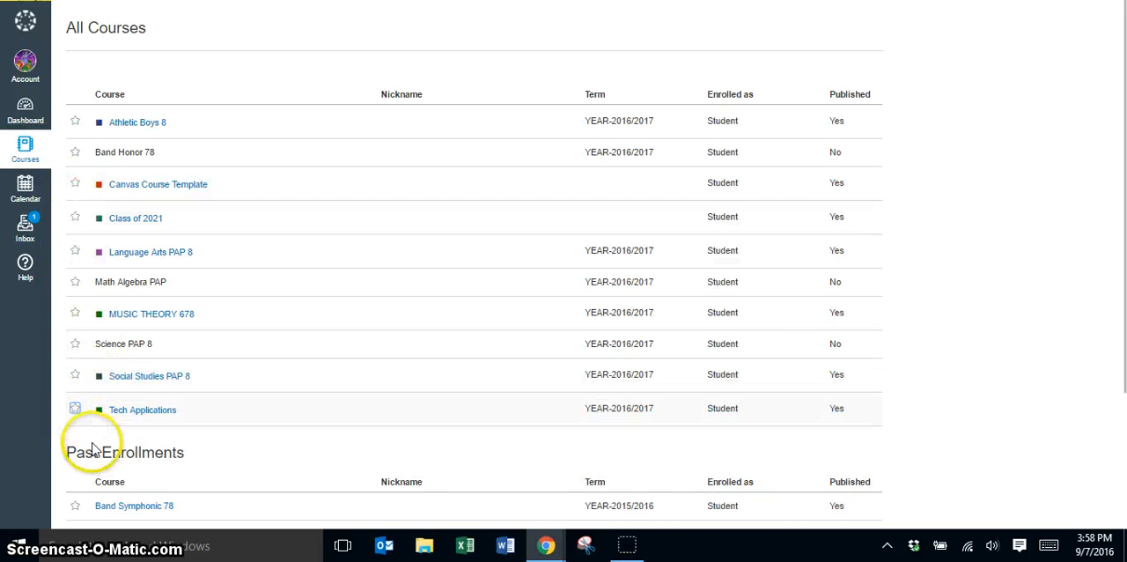
pyautogui.click(25, 105)
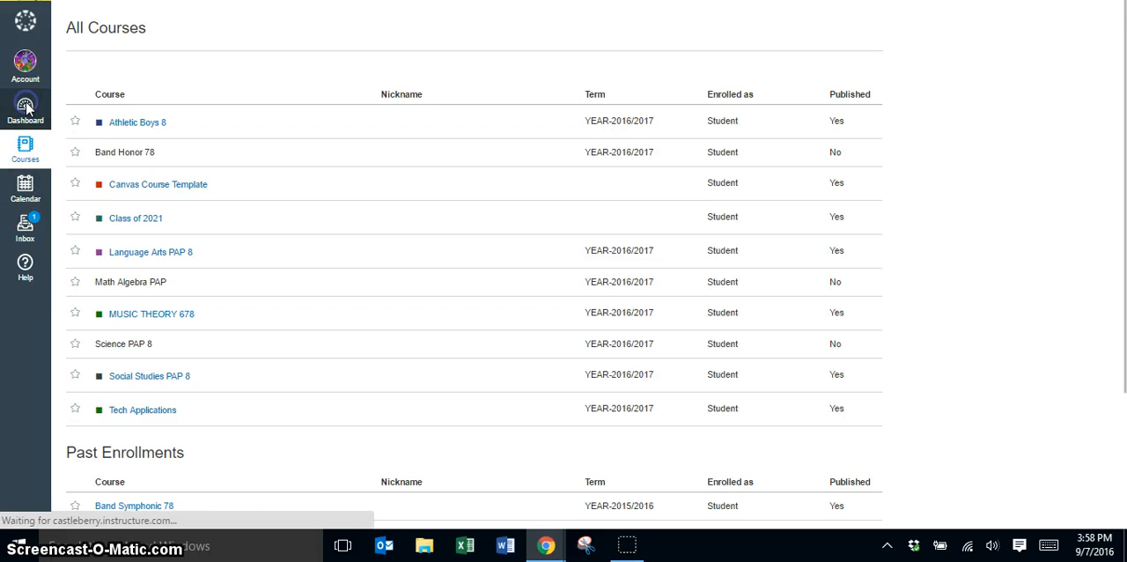
# Step: Show the Dashboard with all course cards now that none are favorited
pyautogui.click(28, 107)
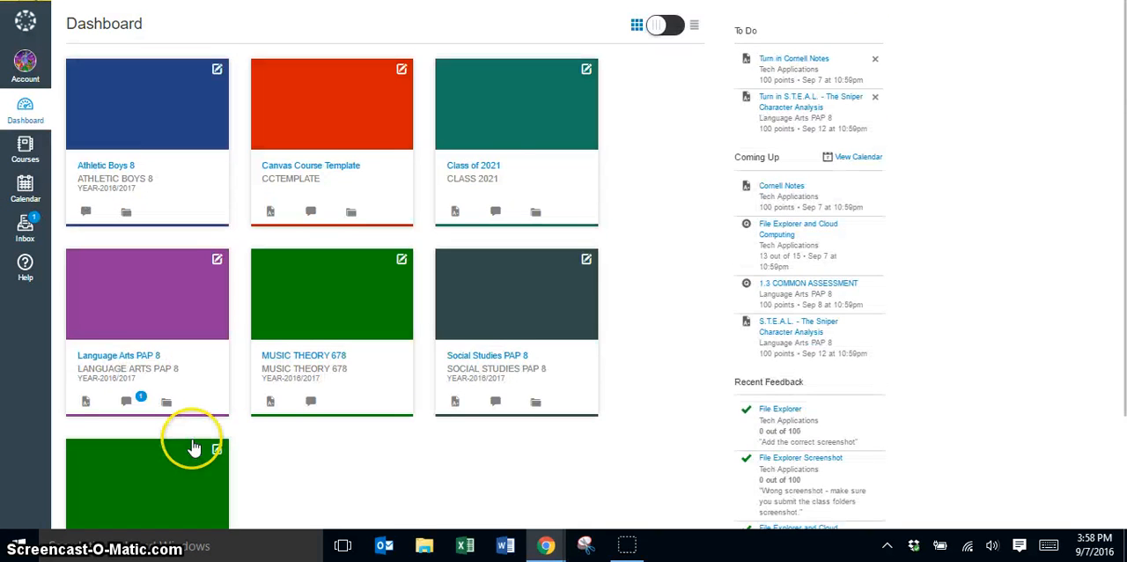
pyautogui.moveTo(472, 431)
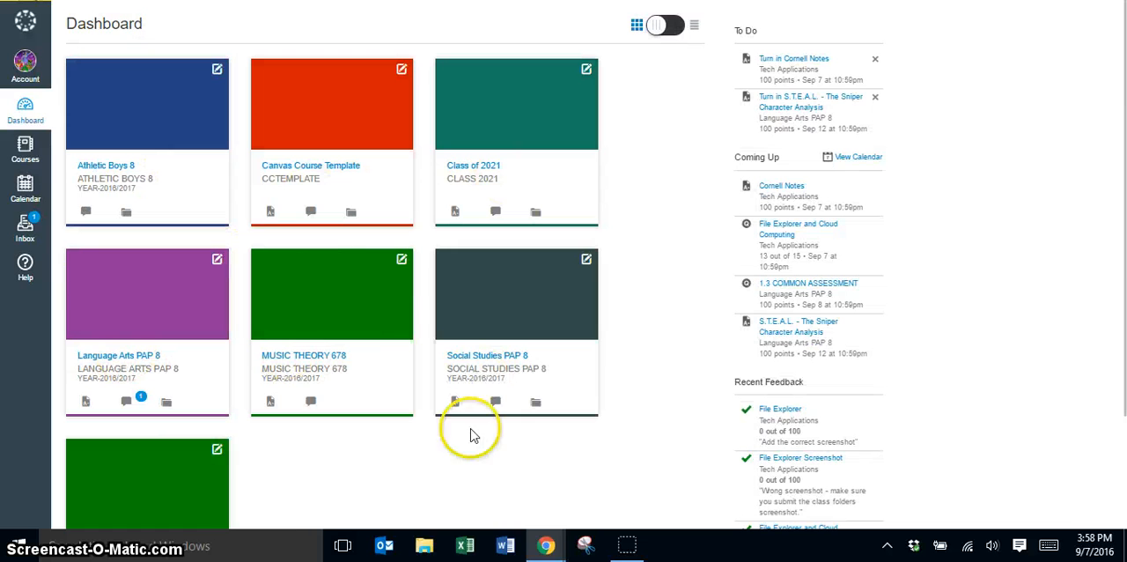
pyautogui.moveTo(335, 518)
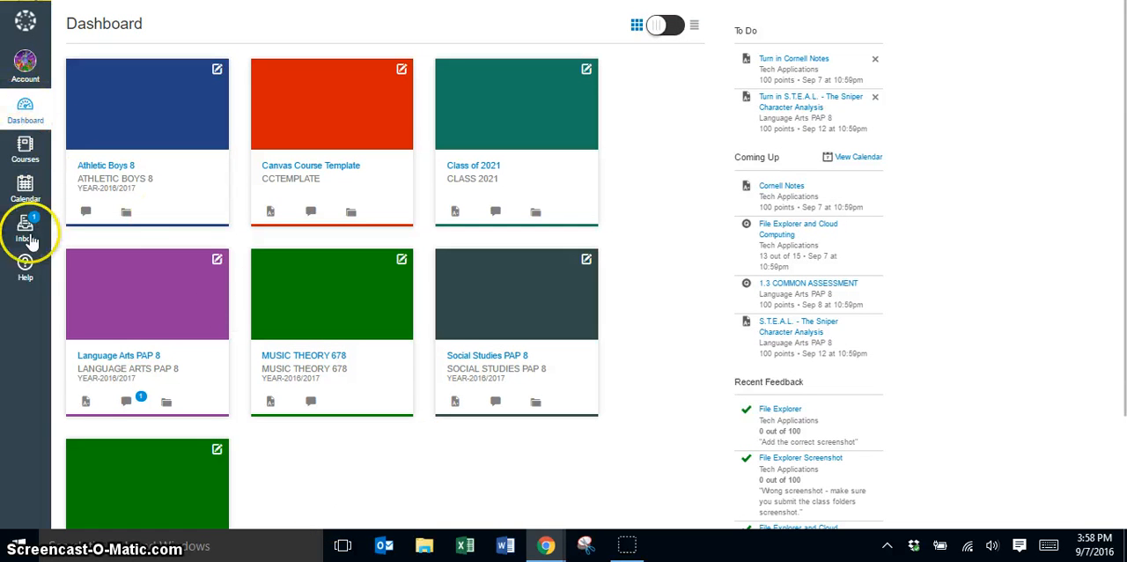
pyautogui.moveTo(335, 336)
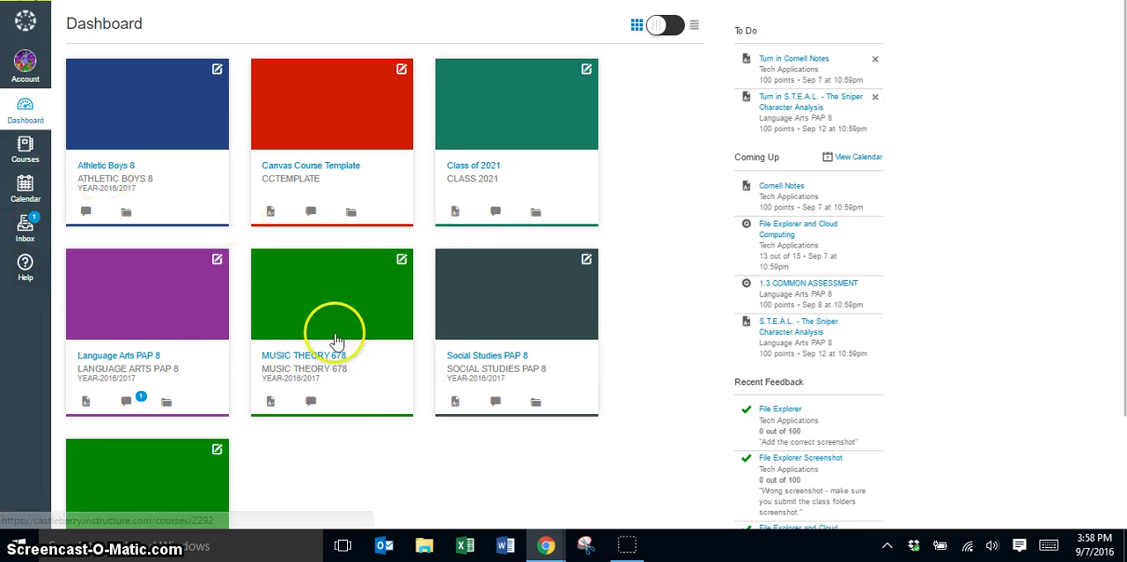
pyautogui.moveTo(481, 173)
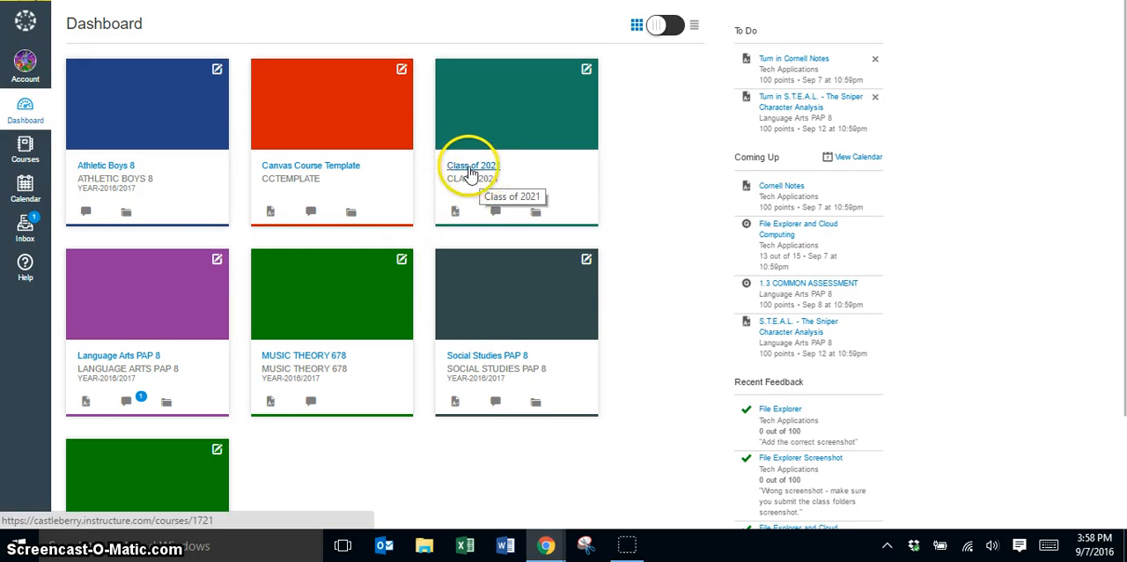
pyautogui.moveTo(458, 157)
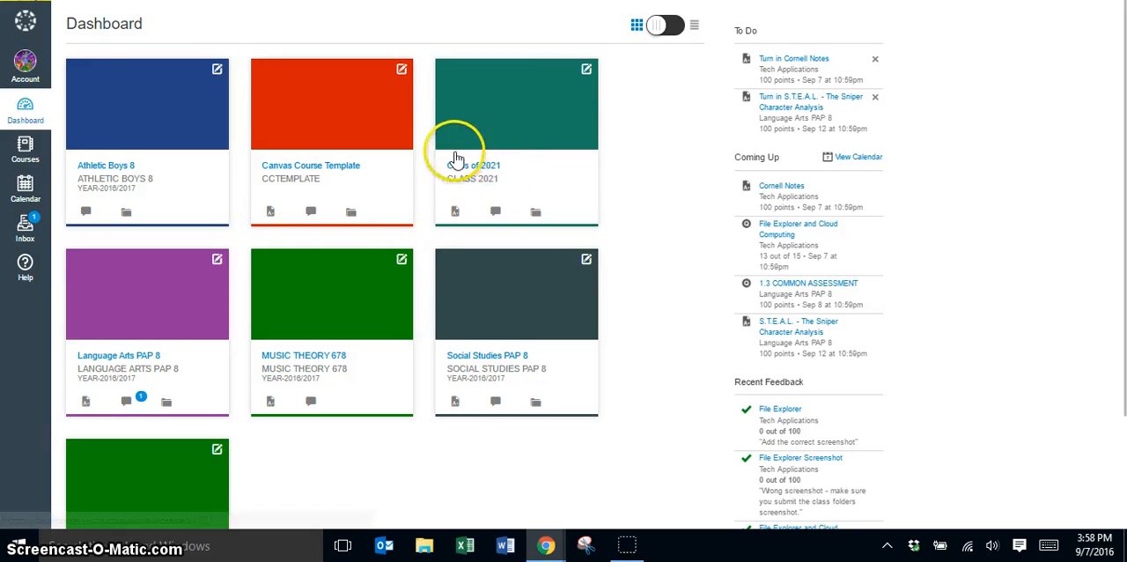
pyautogui.moveTo(497, 171)
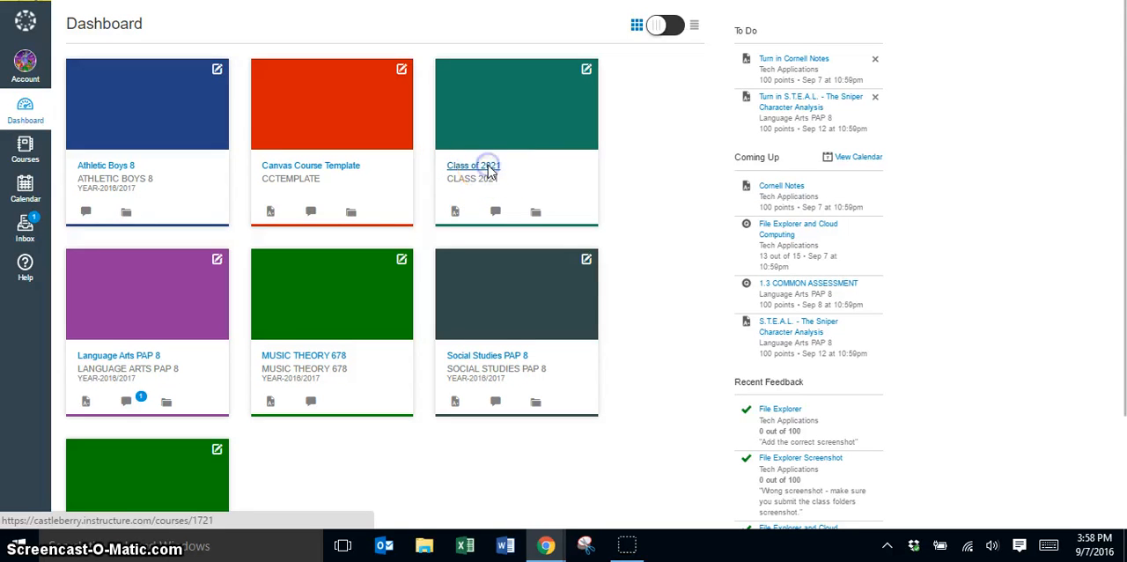
# Step: Enter the Class of 2021 course home page from its Dashboard card
pyautogui.click(474, 166)
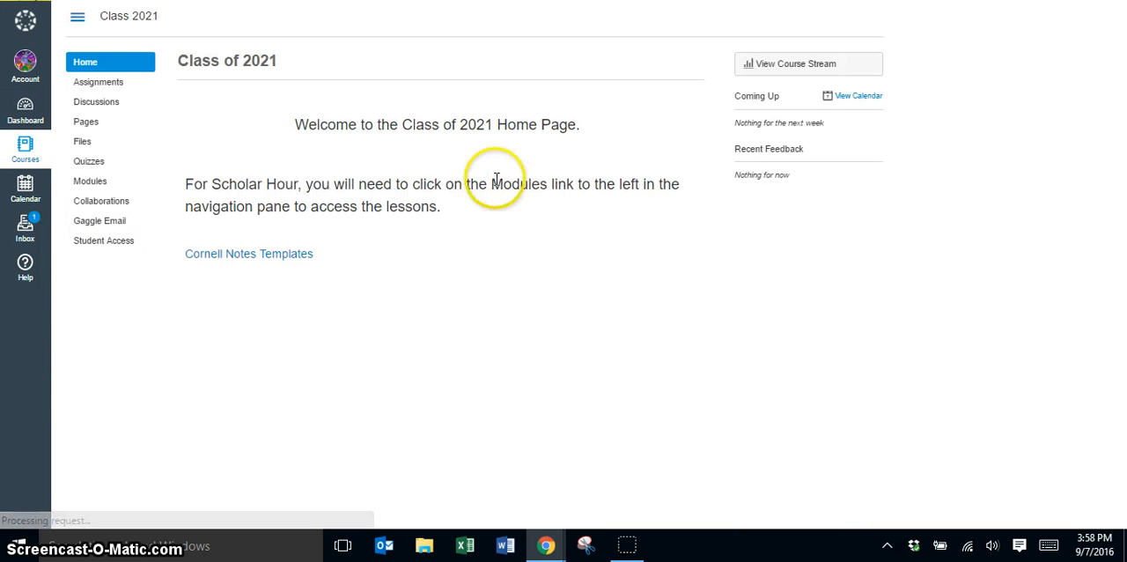
pyautogui.moveTo(458, 240)
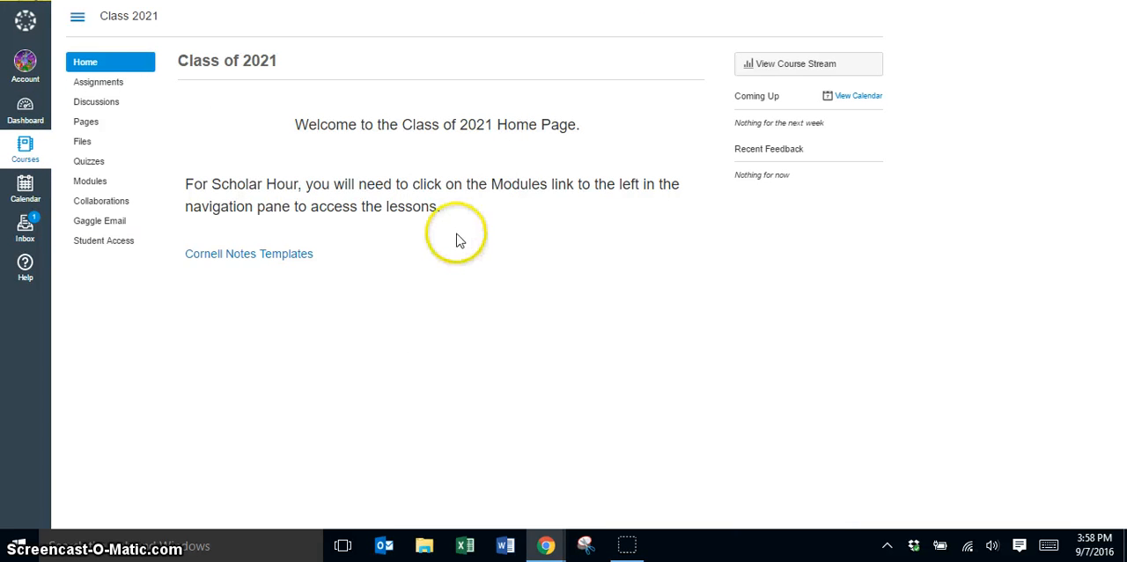
pyautogui.moveTo(384, 283)
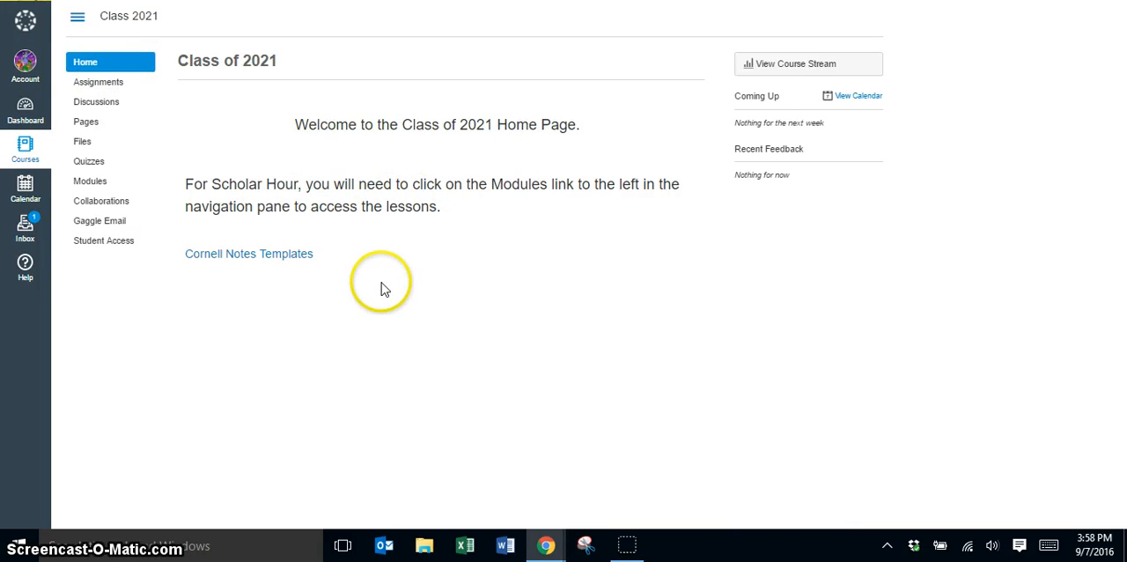
pyautogui.moveTo(355, 211)
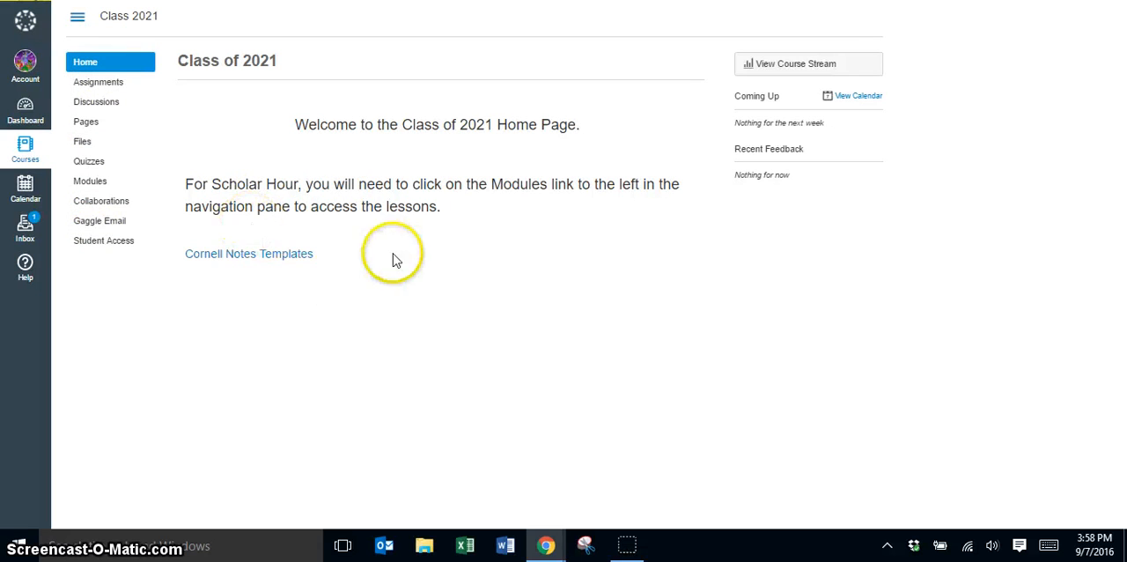
pyautogui.moveTo(412, 345)
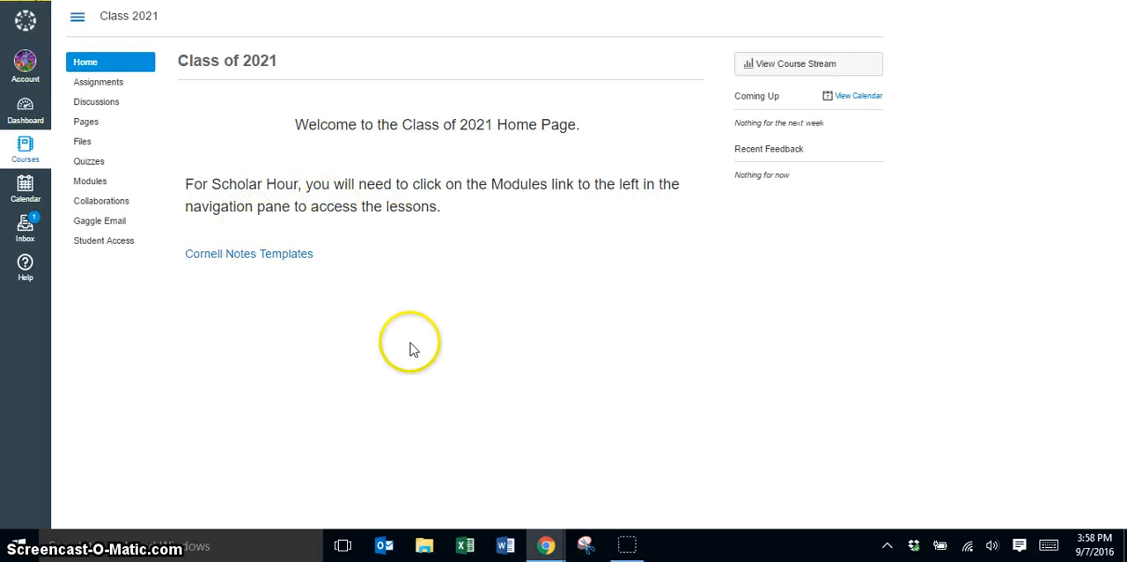
pyautogui.moveTo(435, 306)
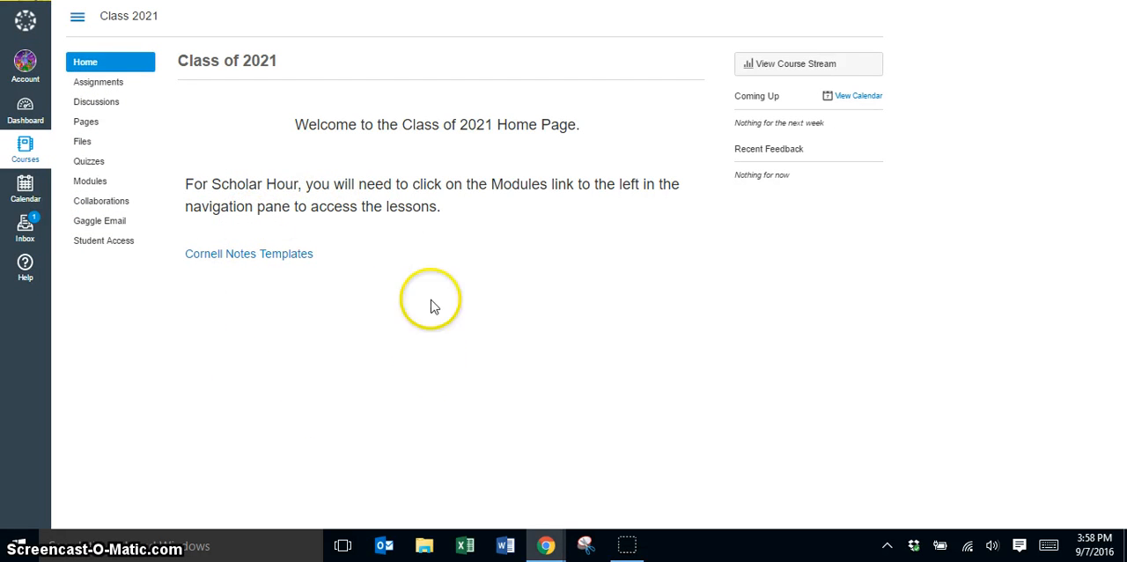
pyautogui.moveTo(462, 370)
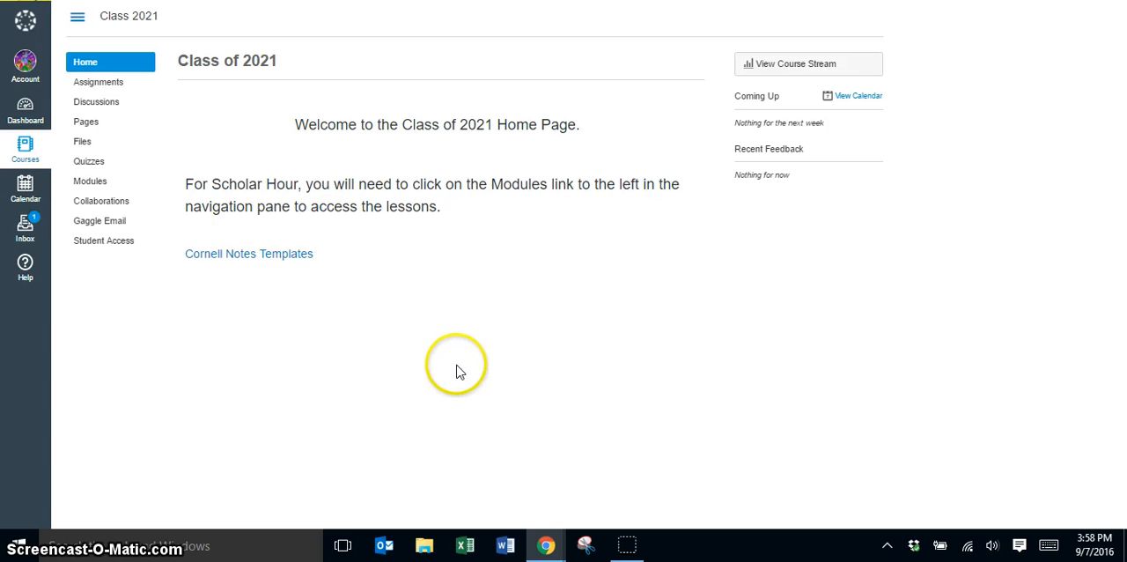
pyautogui.moveTo(352, 172)
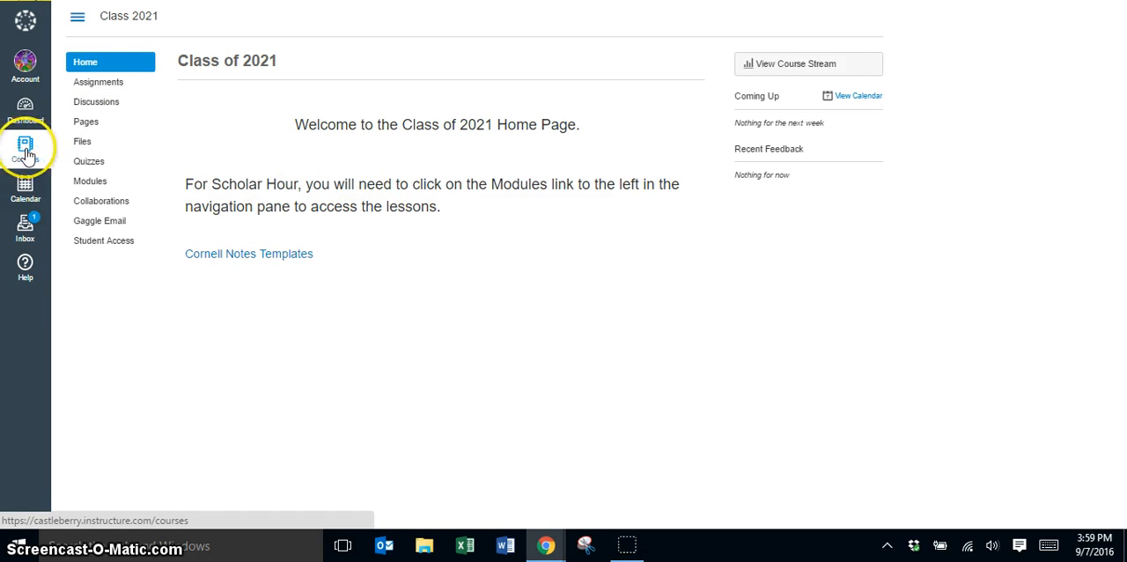
# Step: Glance at the Courses list, then return to the Dashboard card view
pyautogui.click(25, 145)
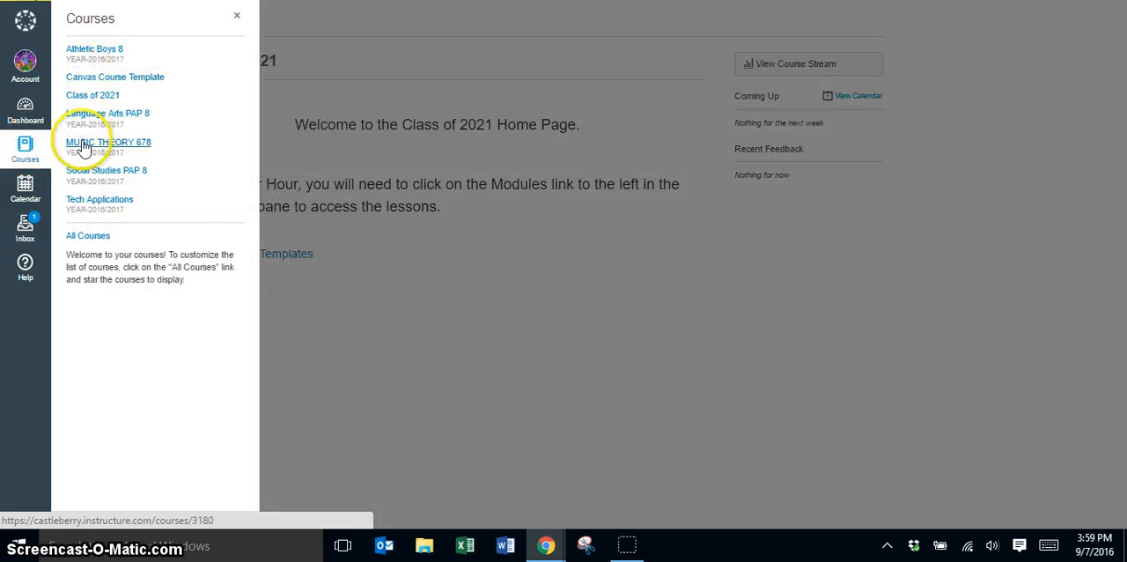
pyautogui.moveTo(88, 209)
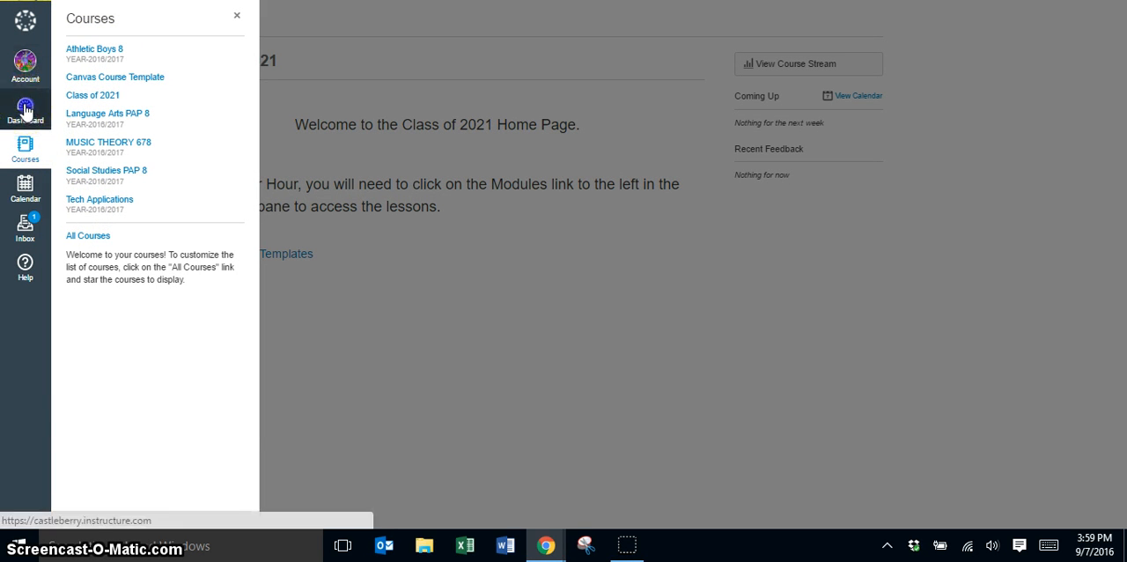
pyautogui.click(25, 109)
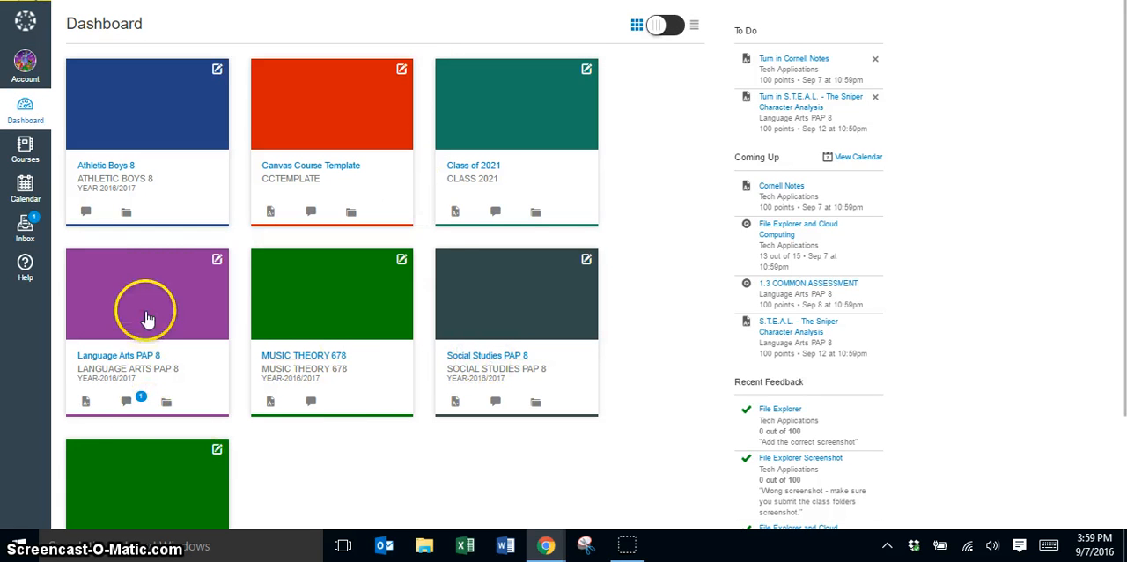
pyautogui.moveTo(148, 238)
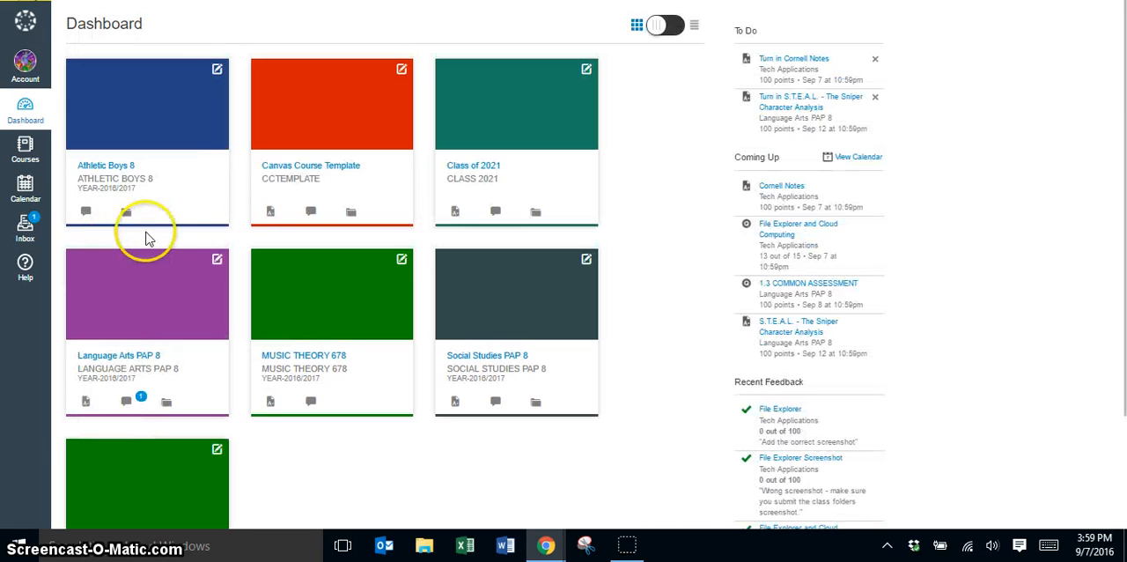
pyautogui.moveTo(202, 299)
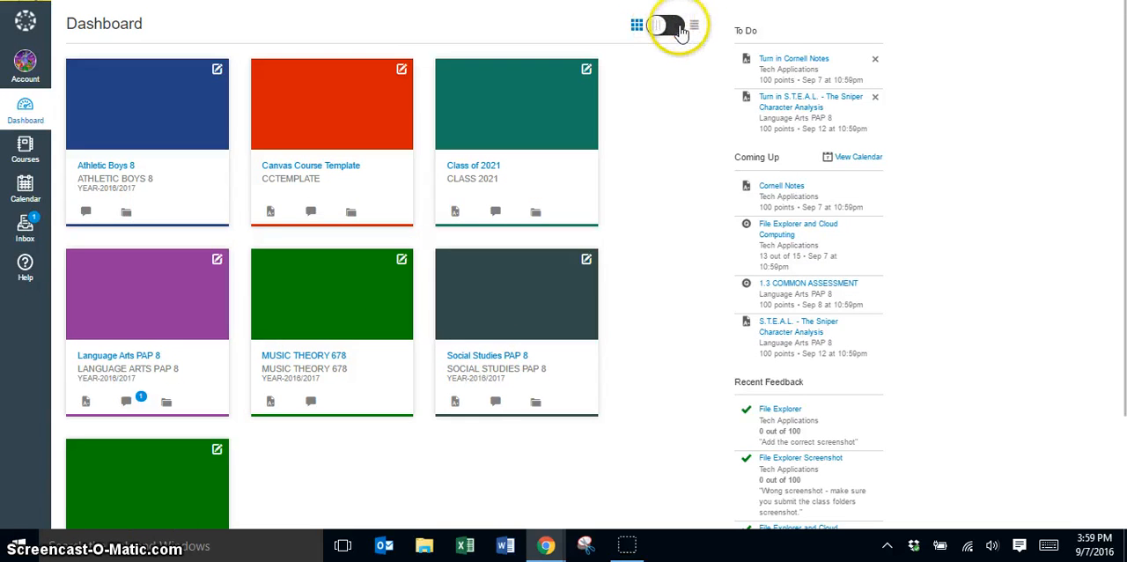
# Step: Toggle the Dashboard to the Recent Activity stream and scroll through its notifications
pyautogui.click(670, 25)
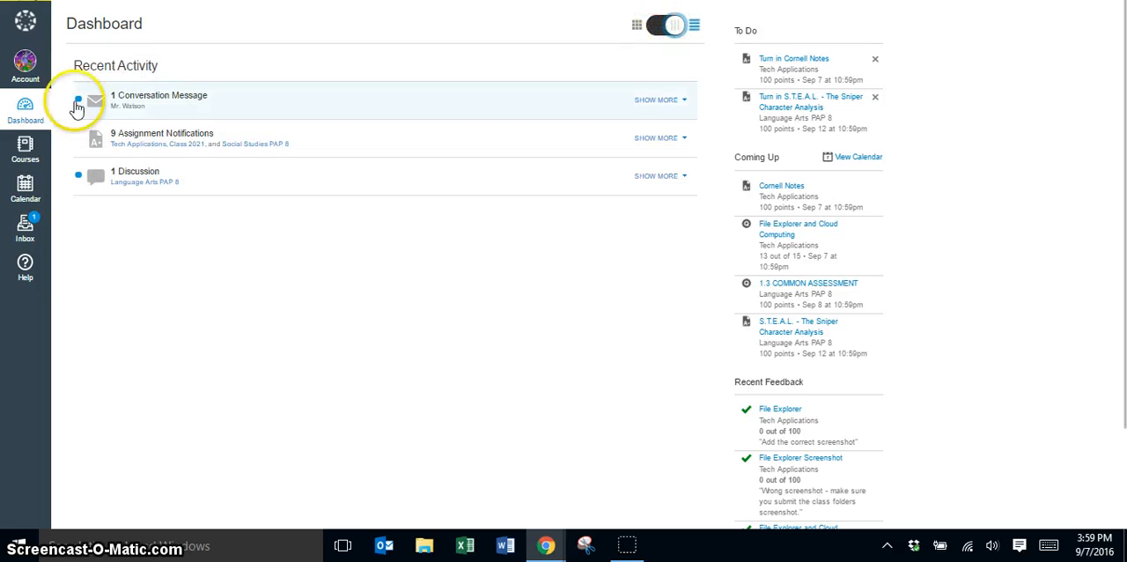
pyautogui.moveTo(160, 190)
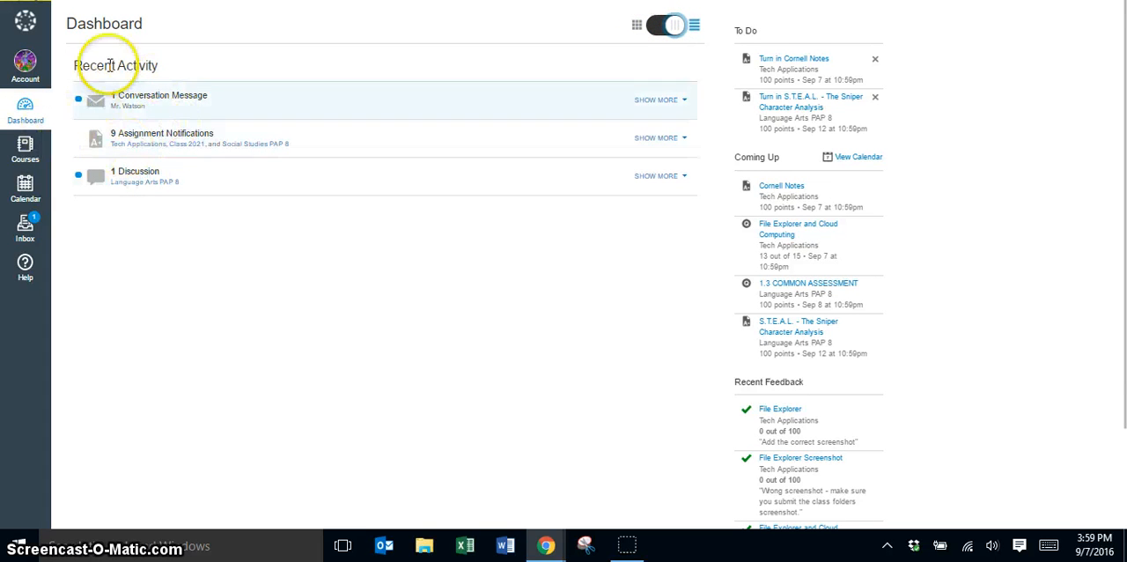
pyautogui.moveTo(150, 114)
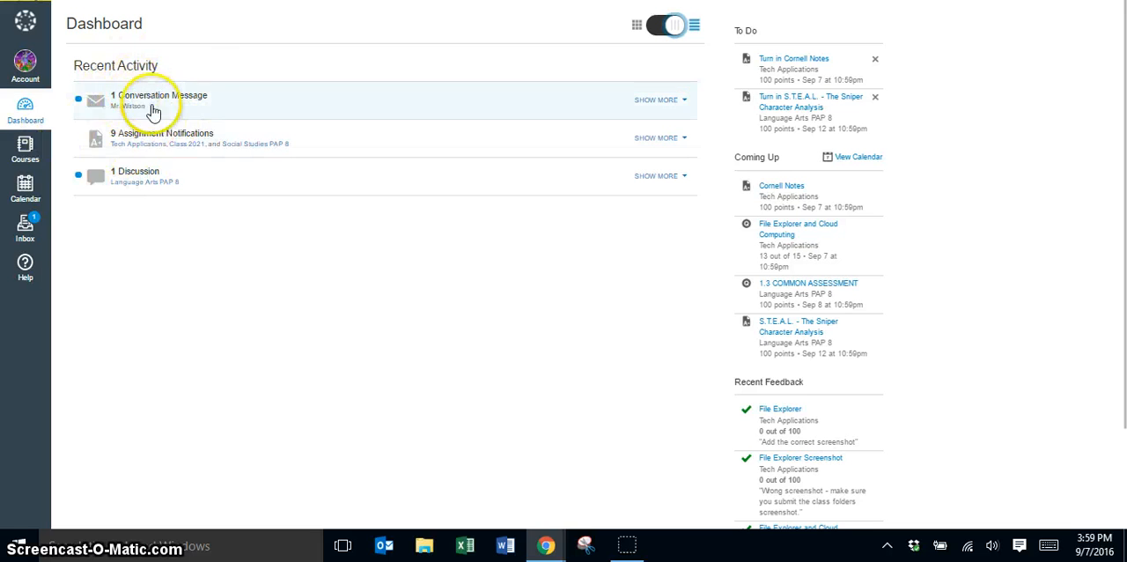
pyautogui.moveTo(144, 151)
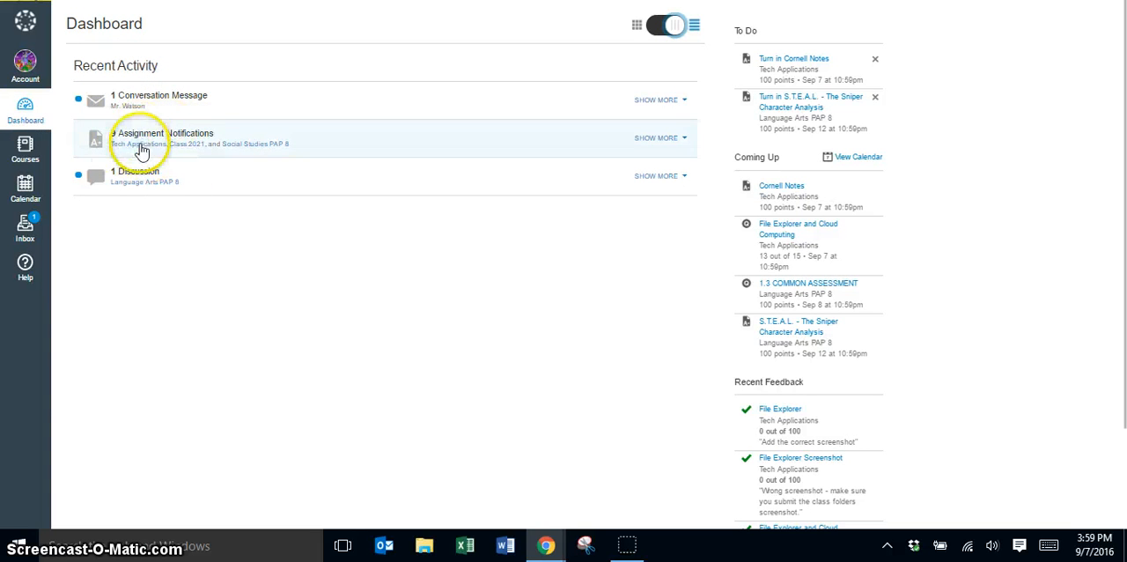
pyautogui.moveTo(124, 176)
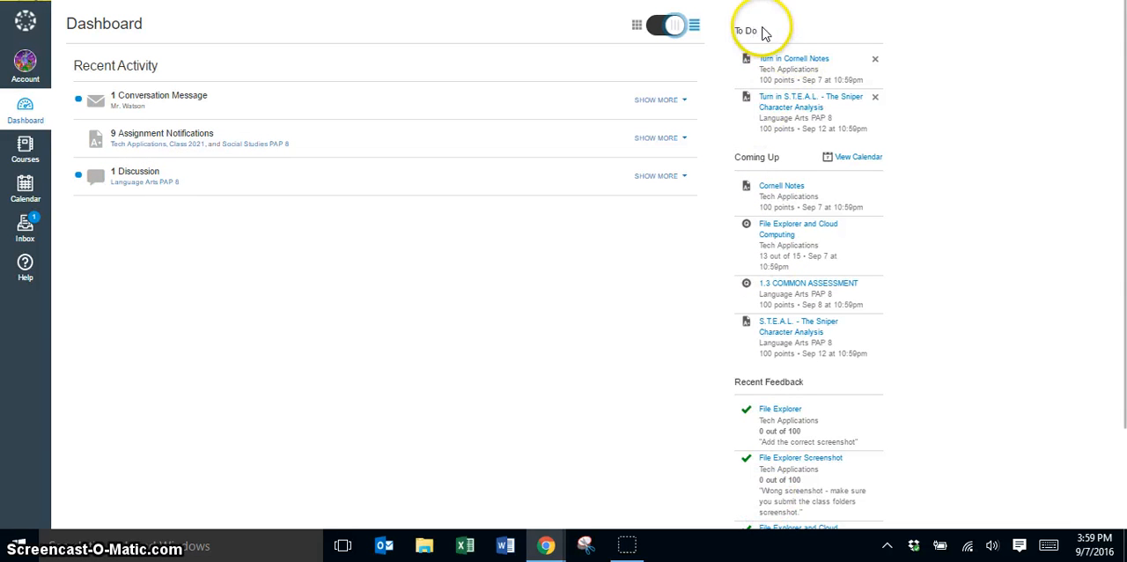
pyautogui.moveTo(755, 156)
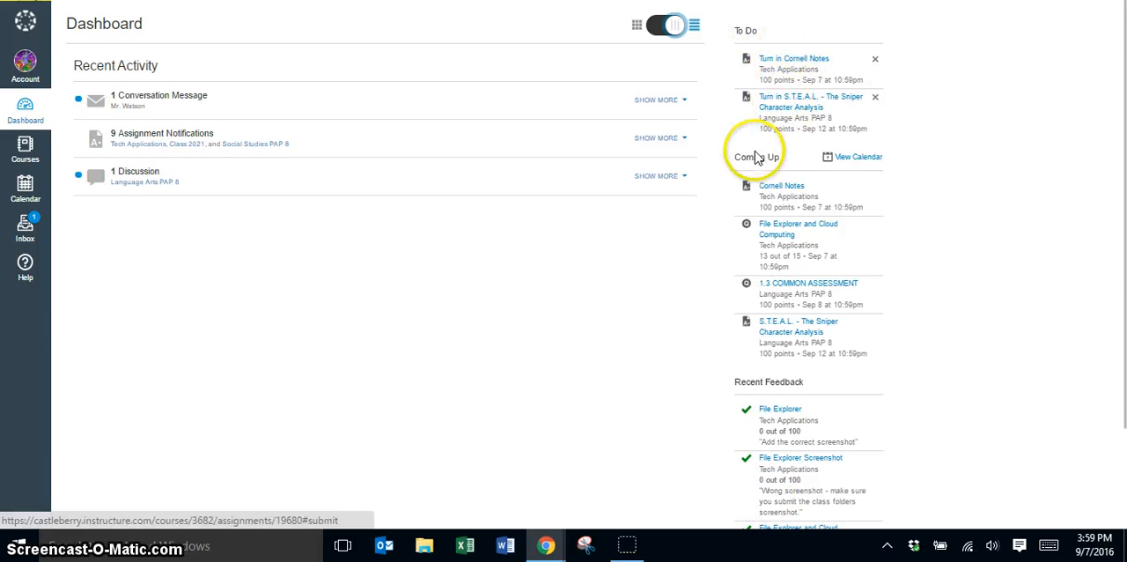
pyautogui.moveTo(789, 299)
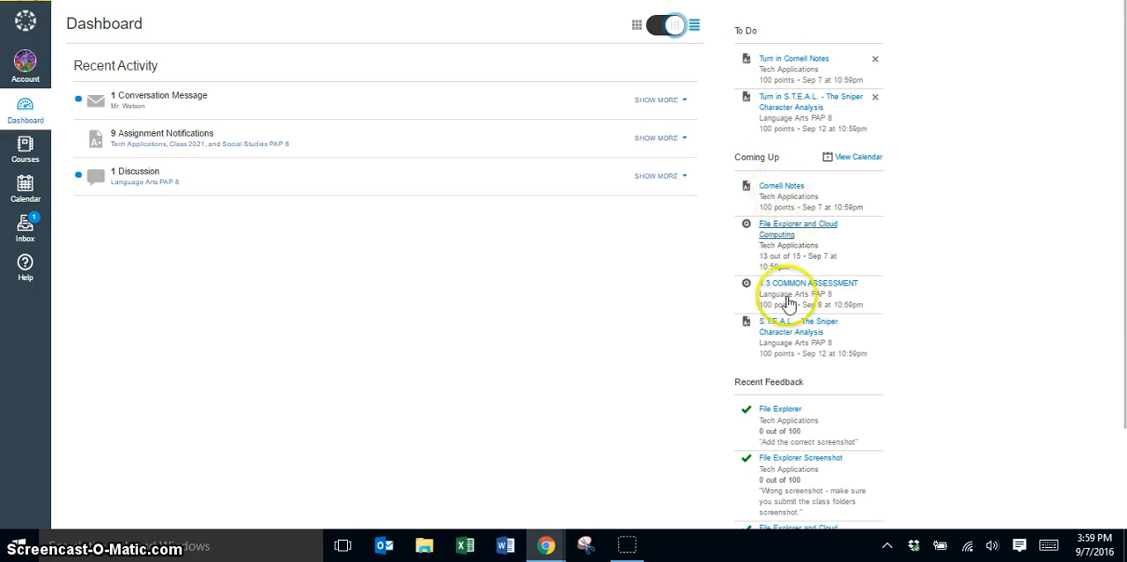
pyautogui.scroll(-3)
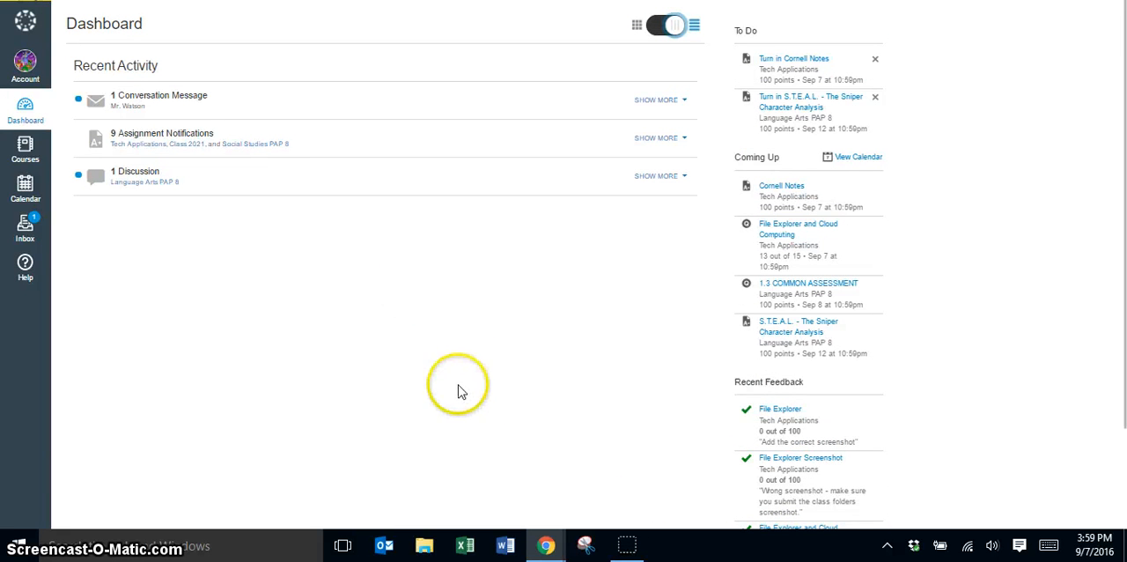
pyautogui.moveTo(451, 357)
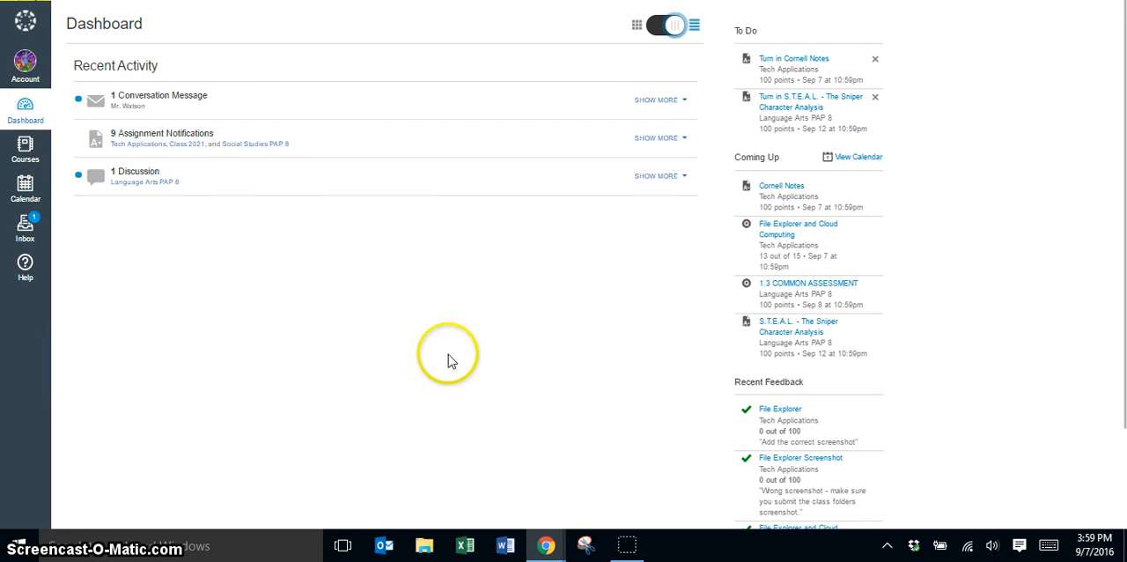
pyautogui.moveTo(106, 169)
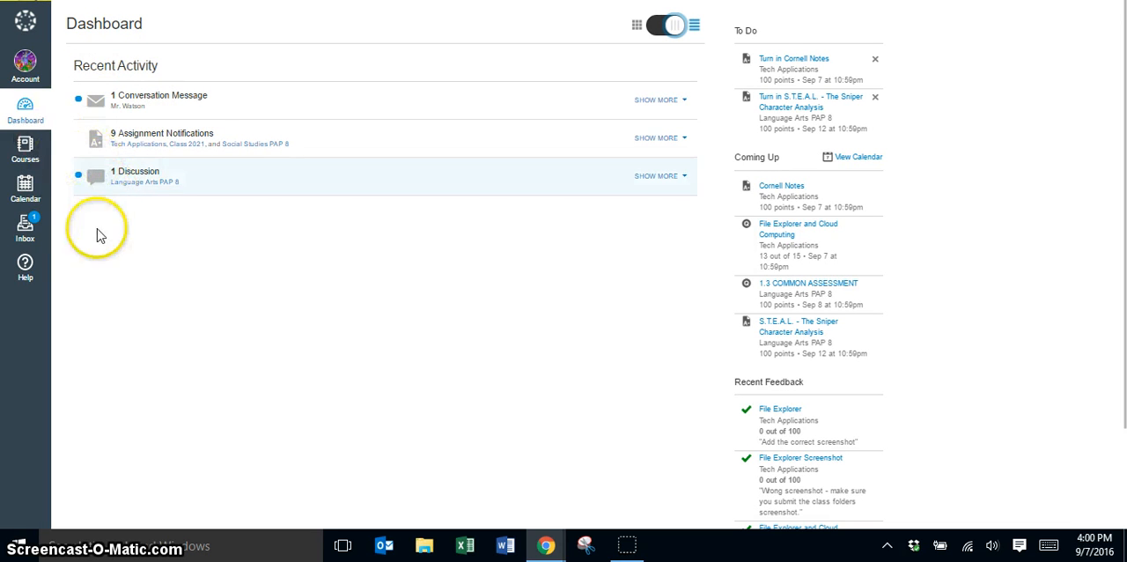
pyautogui.moveTo(300, 266)
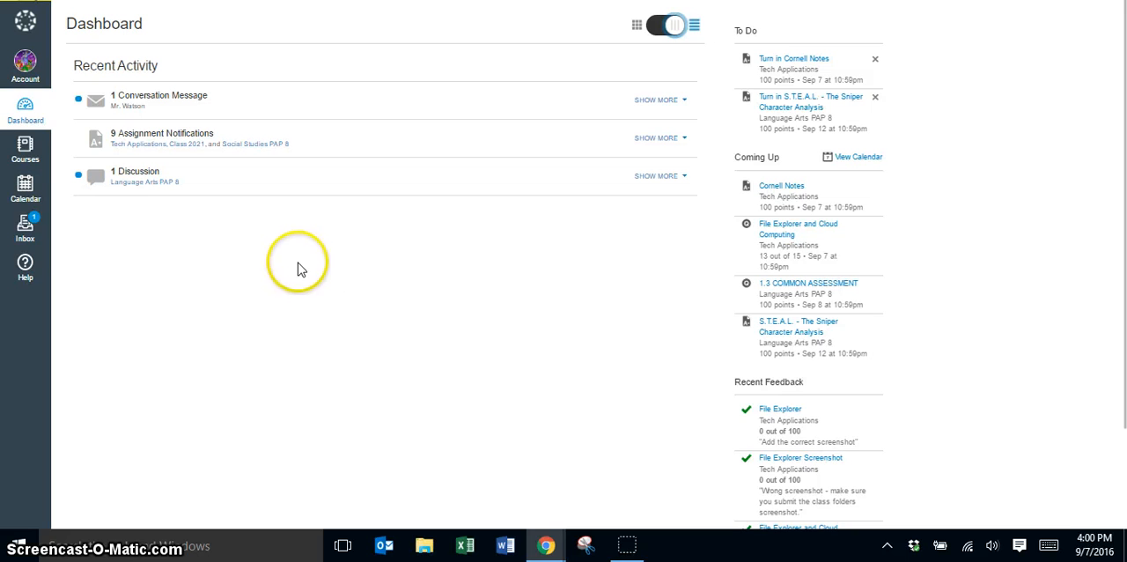
pyautogui.moveTo(212, 240)
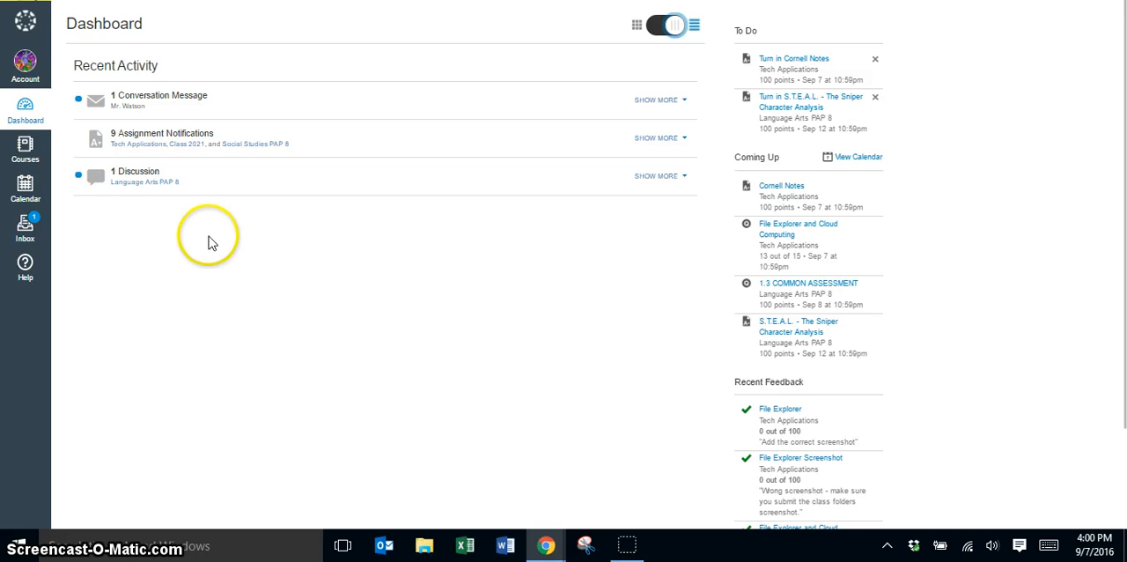
pyautogui.moveTo(298, 12)
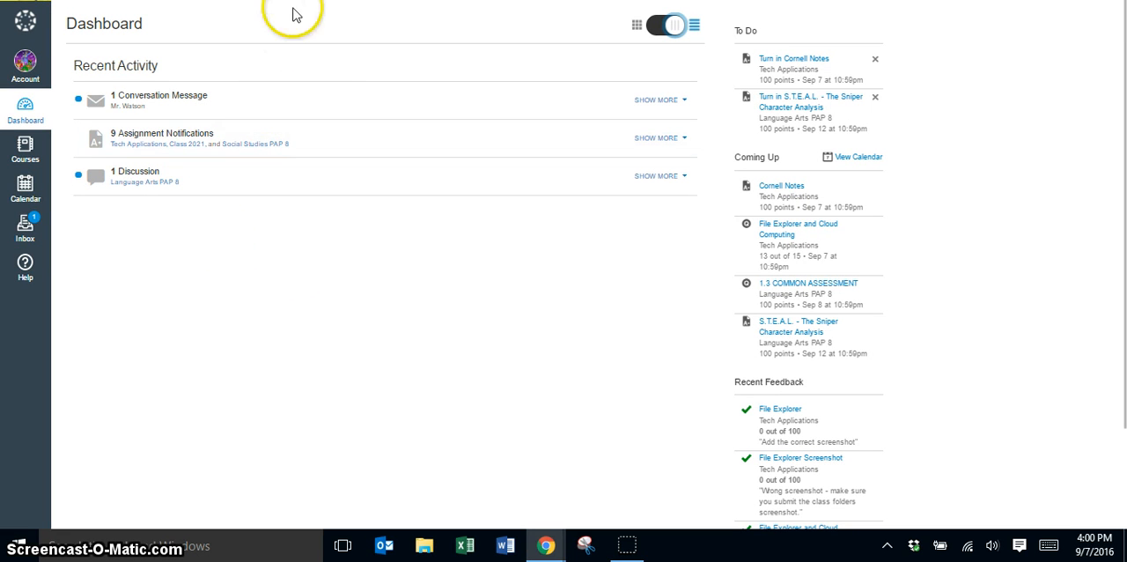